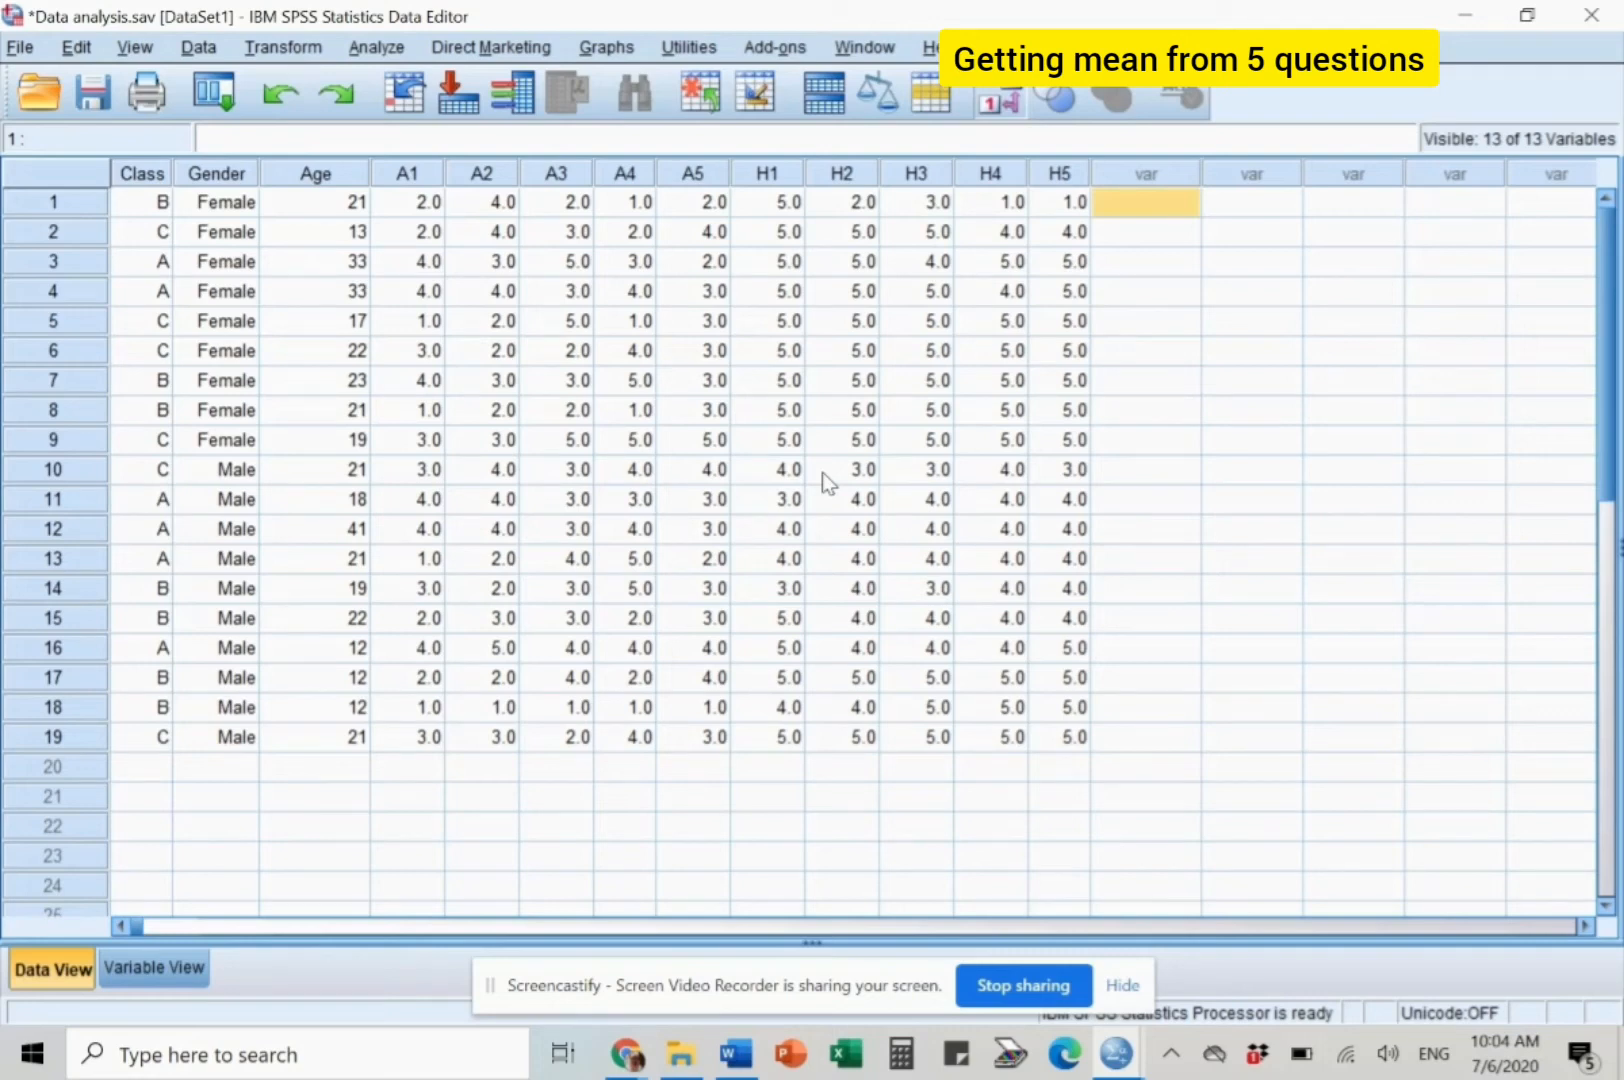
pyautogui.moveTo(318, 50)
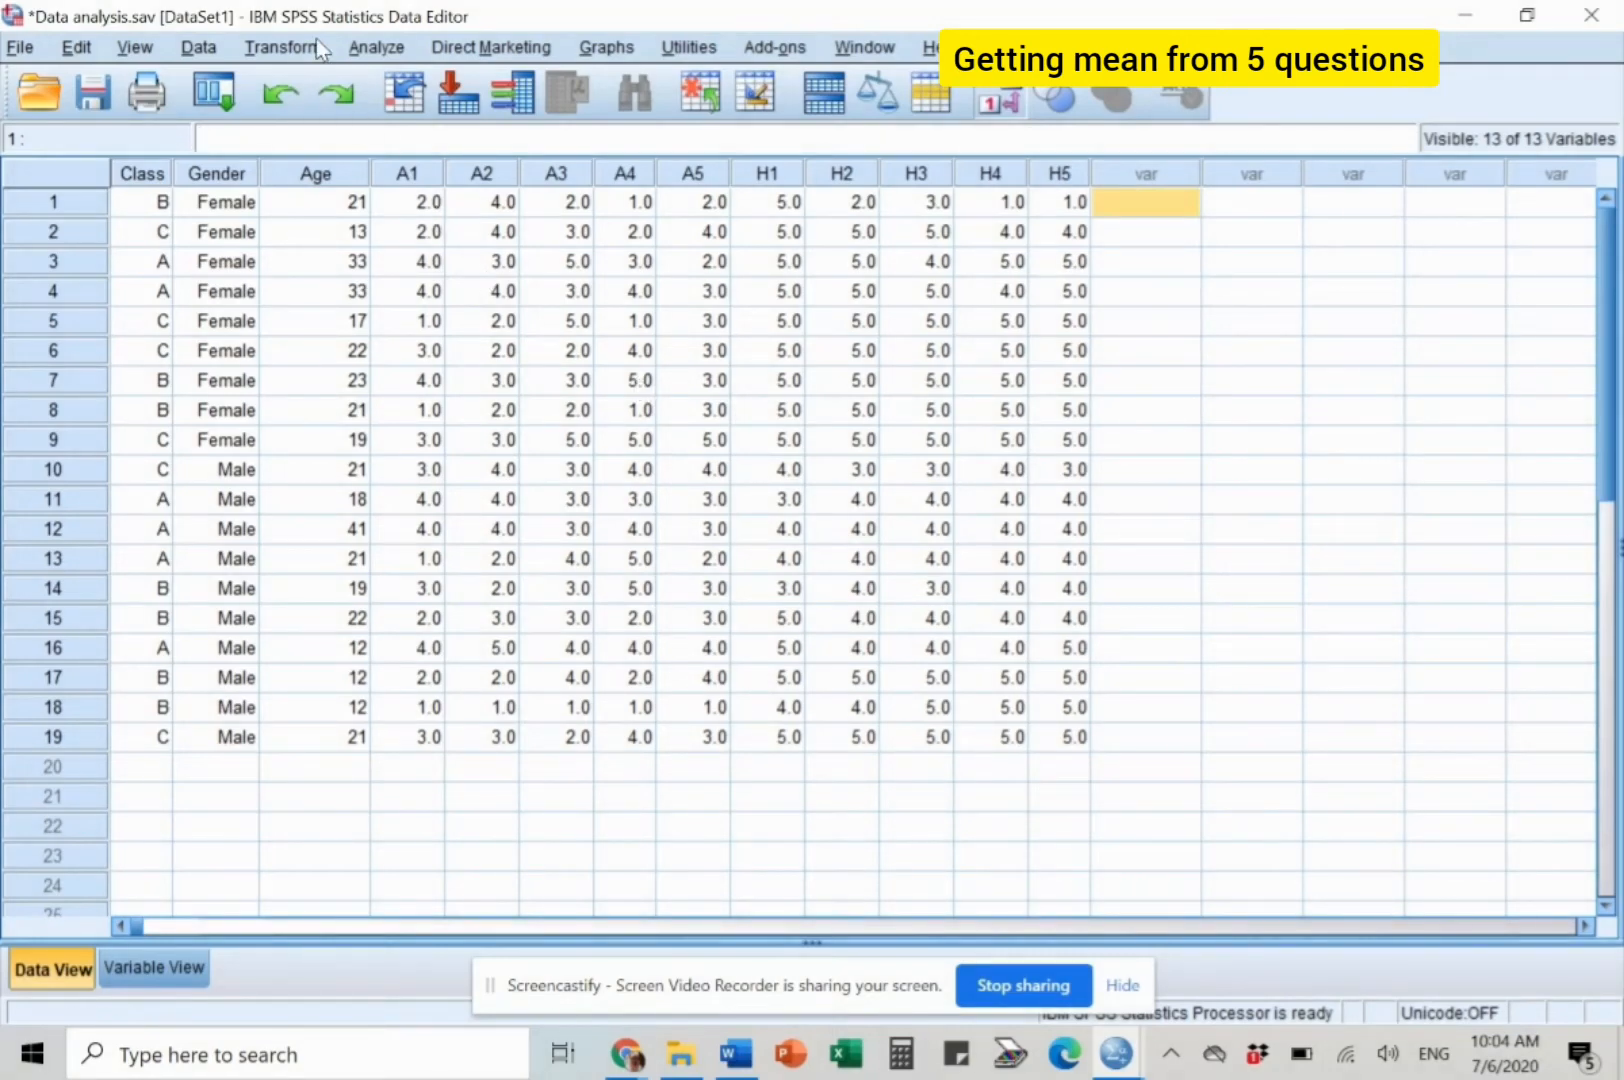
# Bring up the Transform menu of data transformation commands.
pyautogui.click(281, 47)
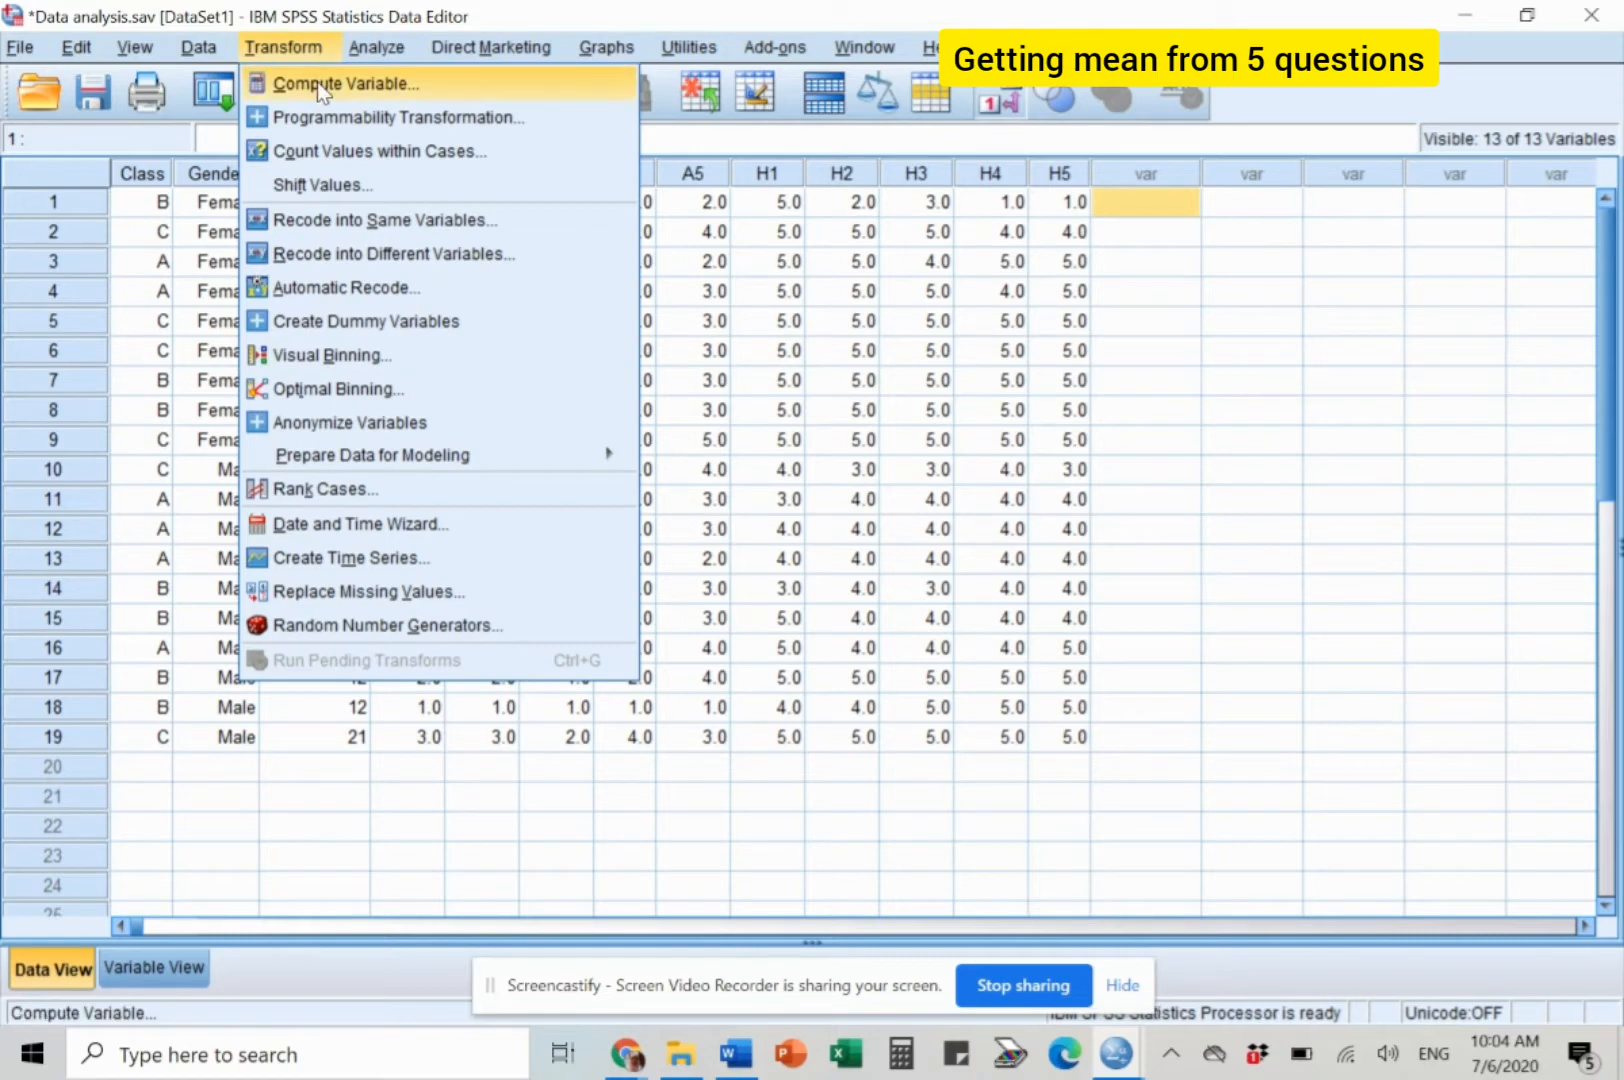
# Start Compute Variable with SOCMED_addiction as the target variable name.
pyautogui.click(345, 83)
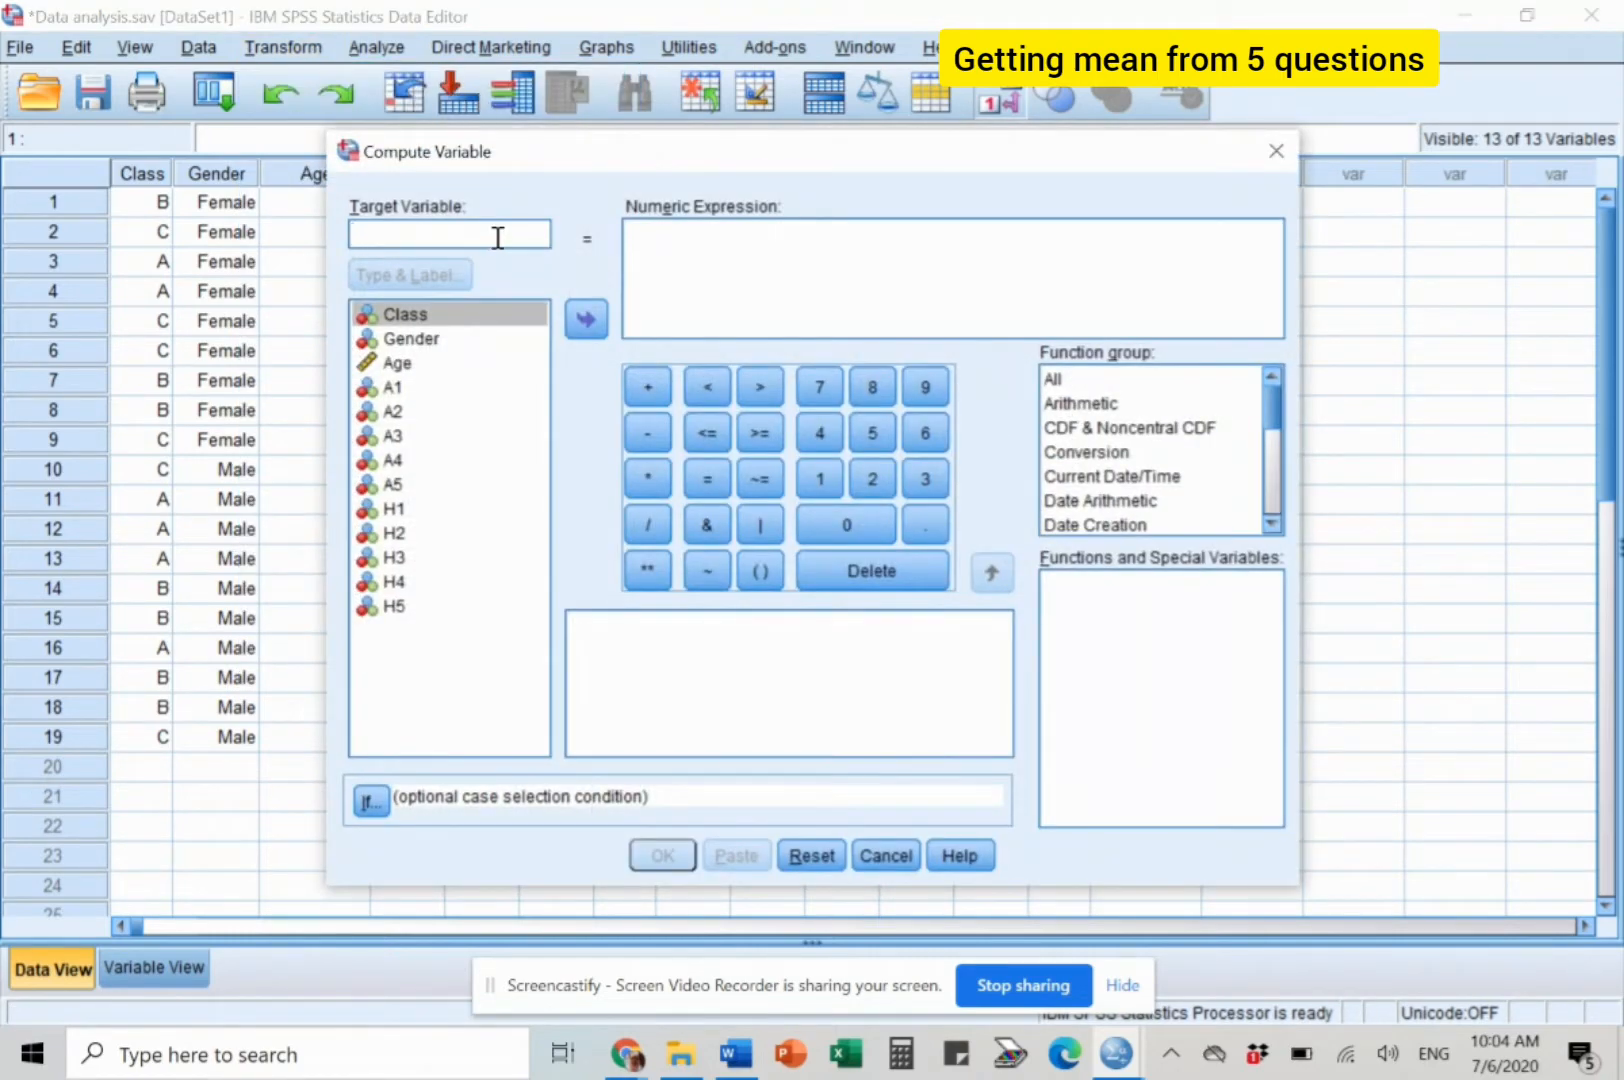
pyautogui.write('soc')
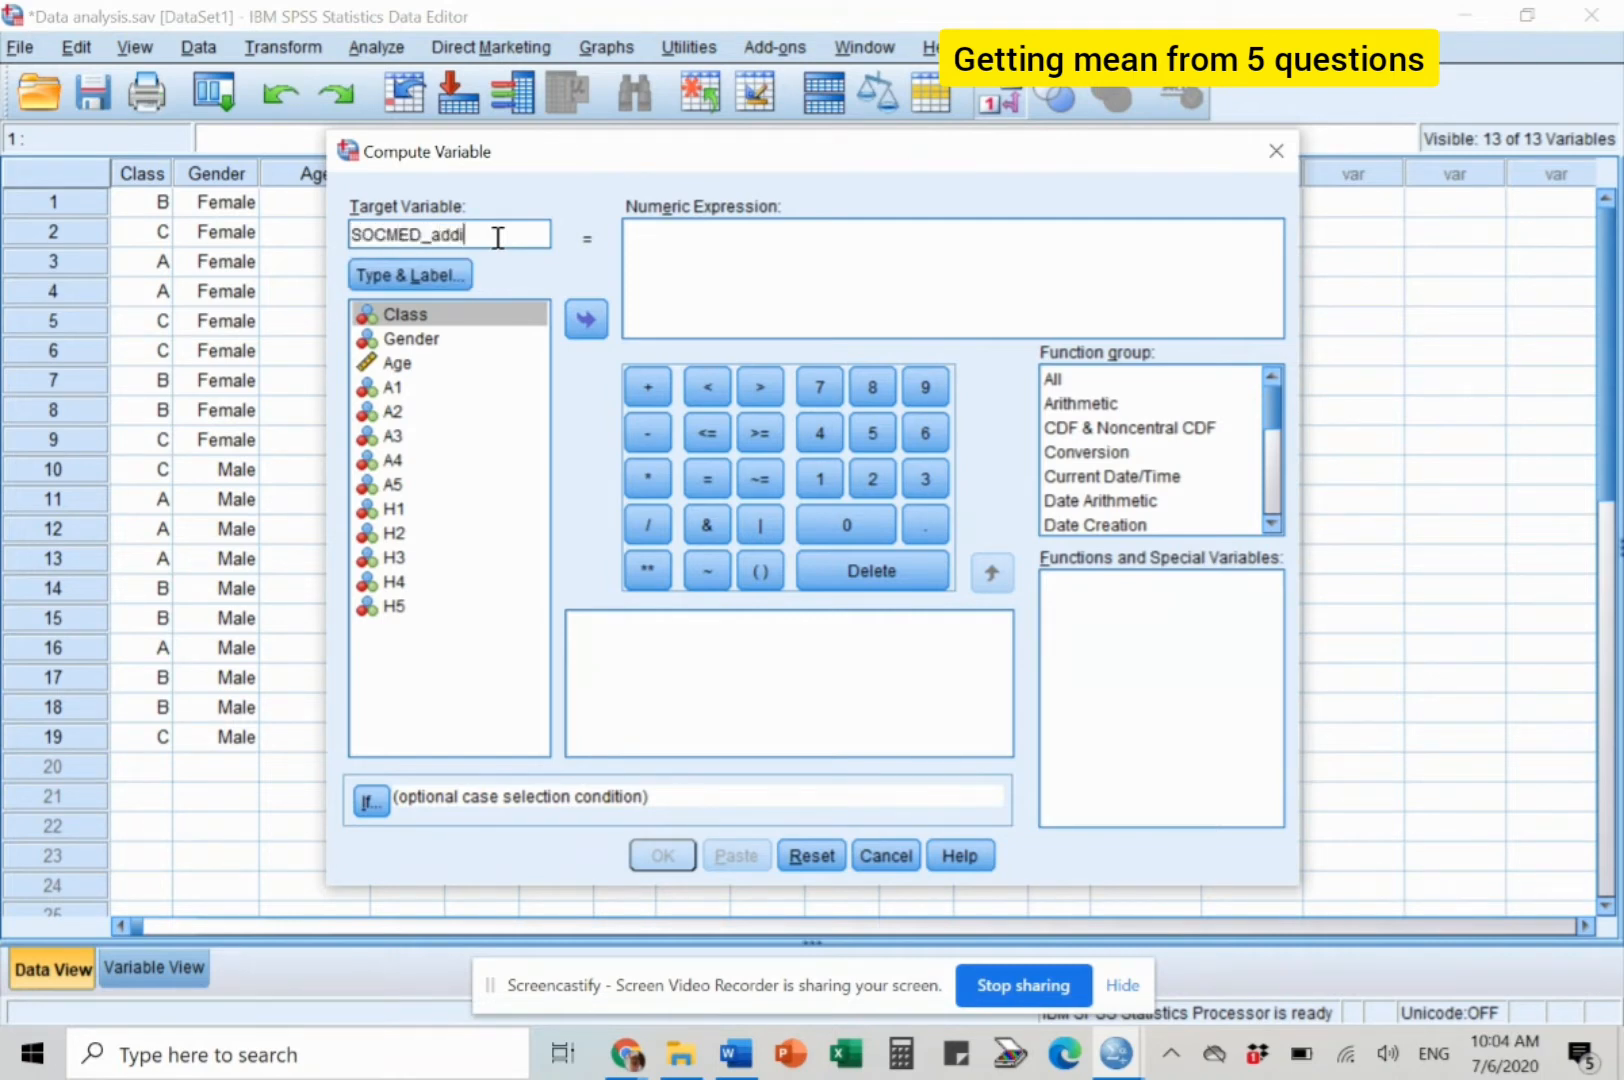
pyautogui.write('ction')
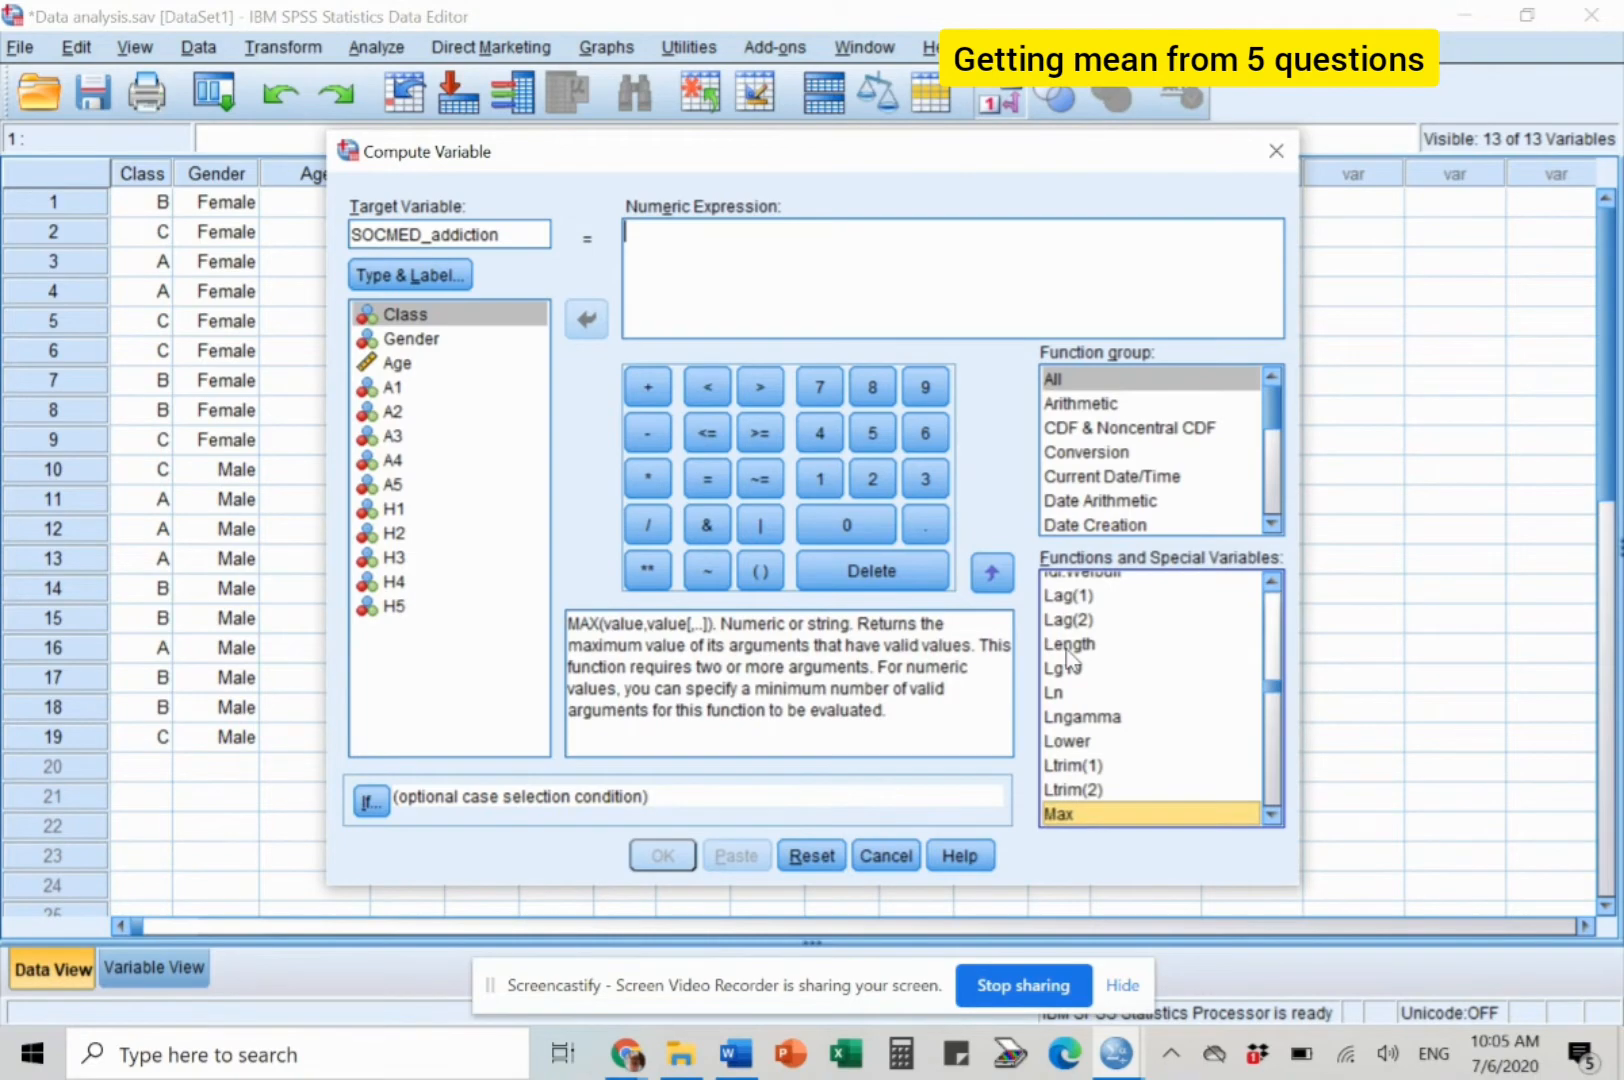
# Build the numeric expression MEAN(A1,A2,A3,A4,A5) for SOCMED_addiction.
pyautogui.click(1064, 729)
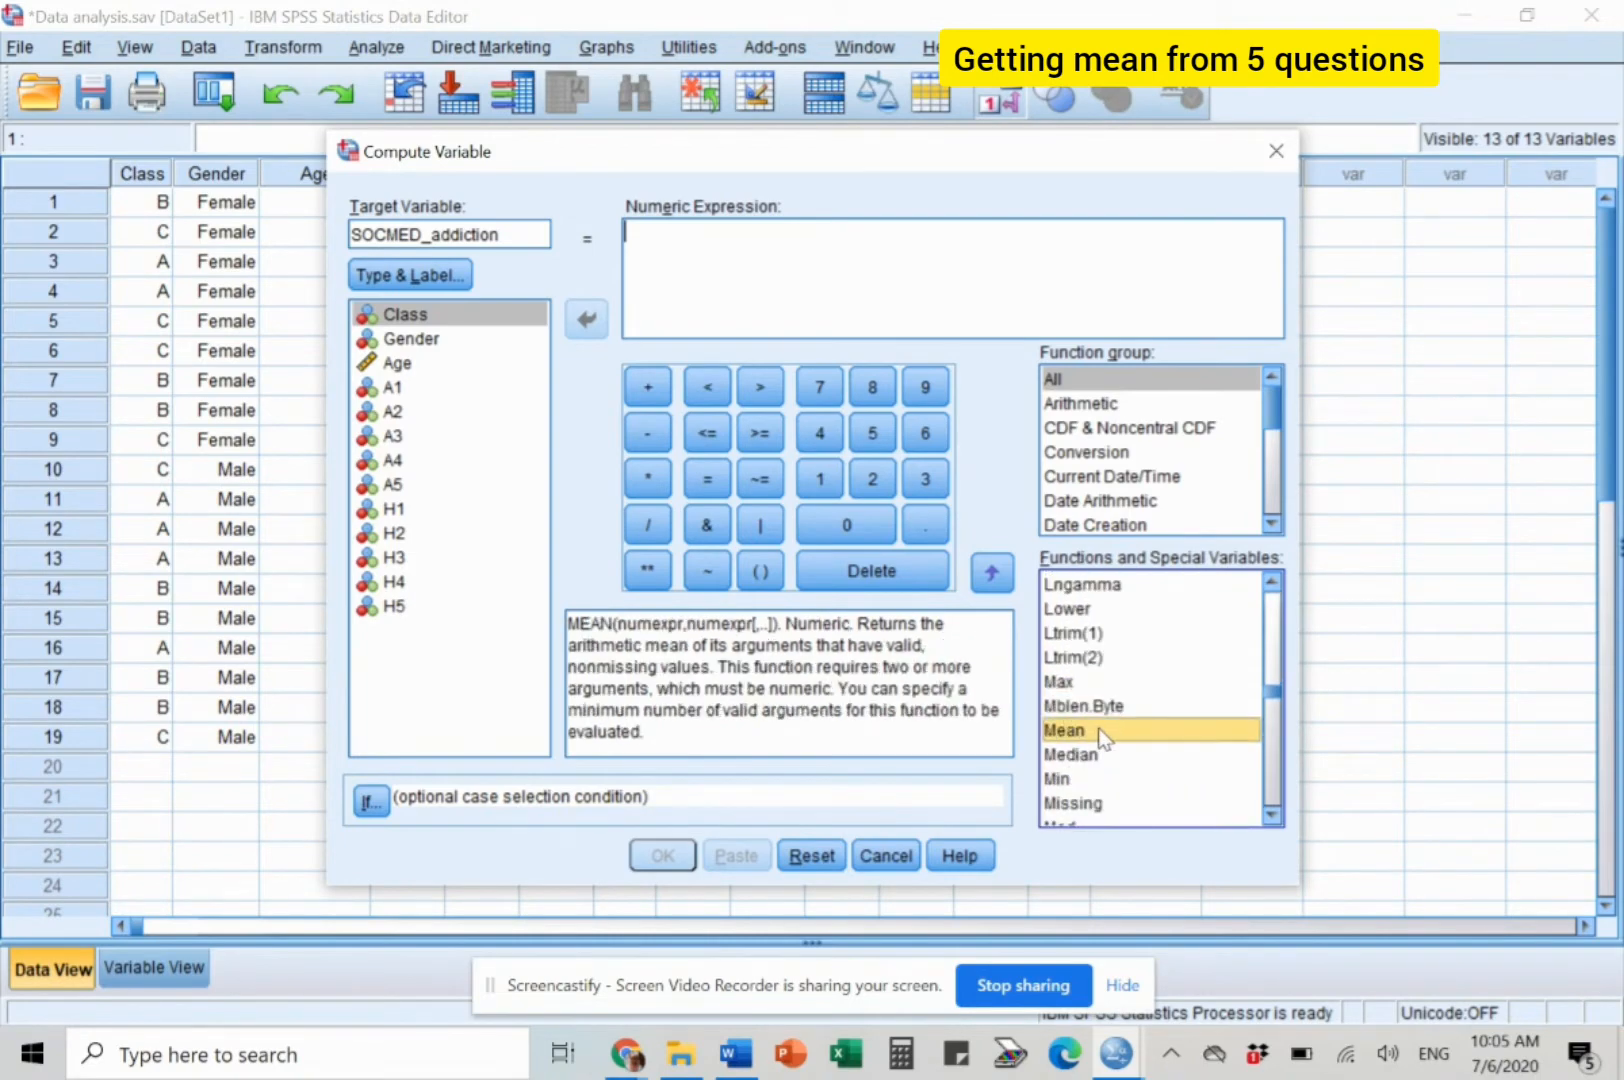
pyautogui.doubleClick(1064, 730)
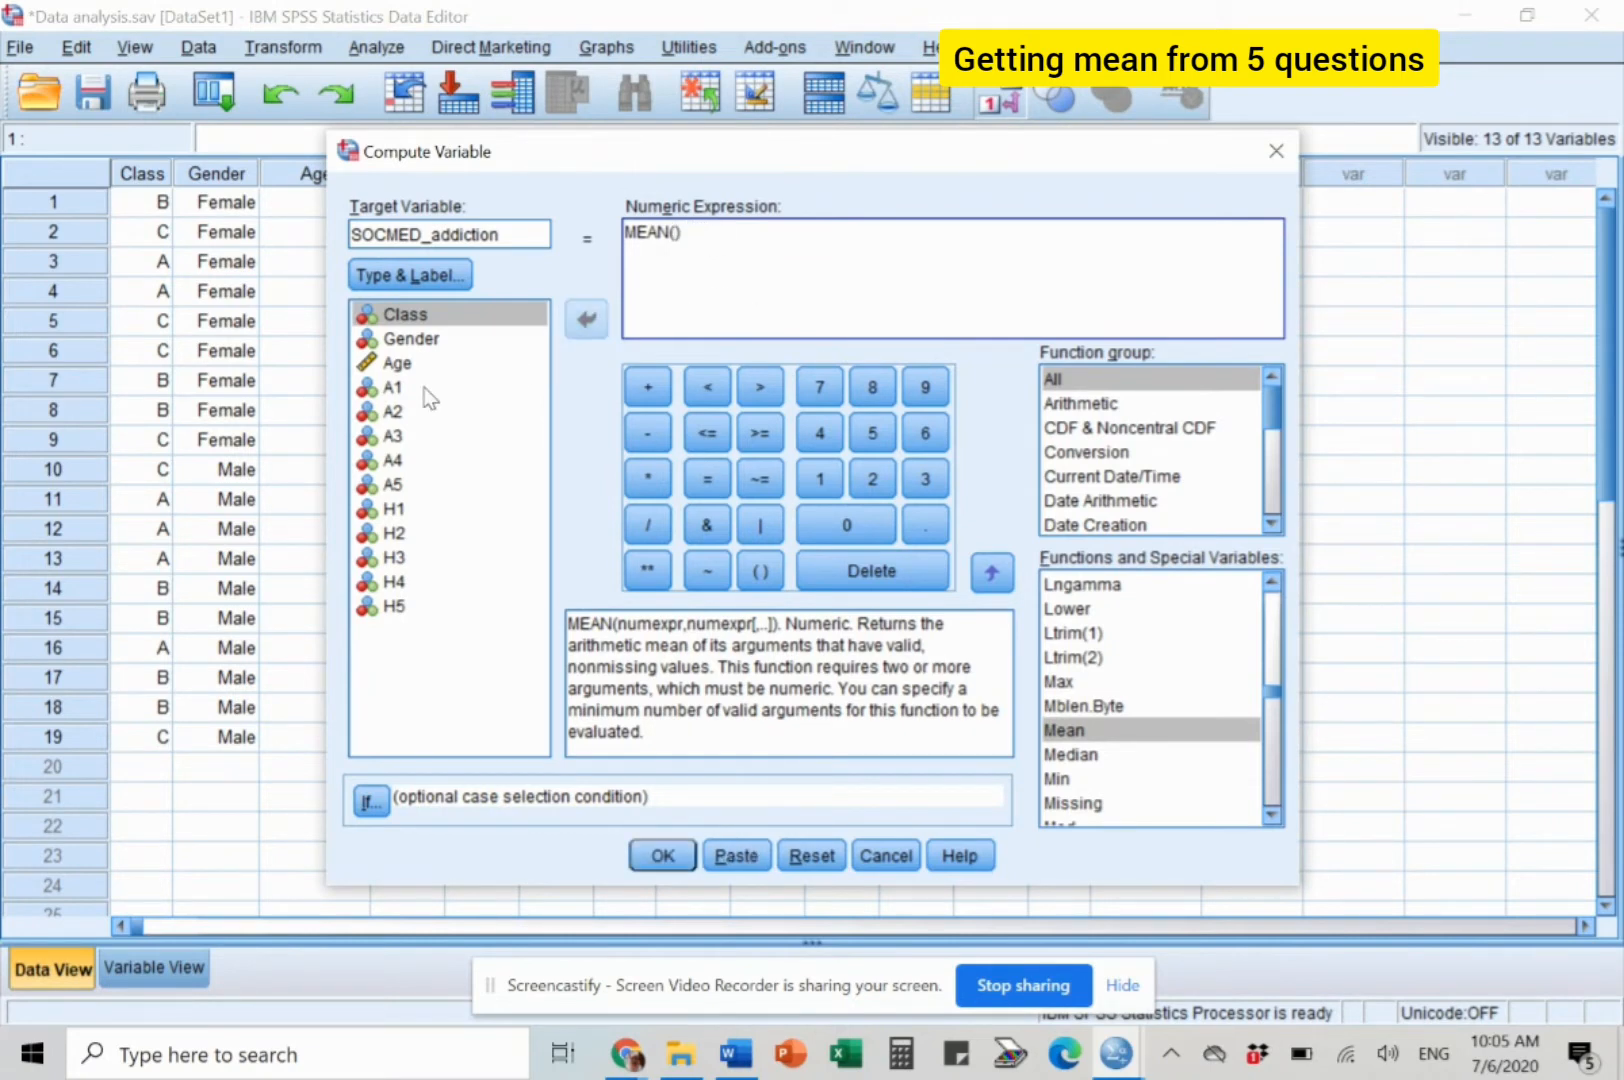
pyautogui.click(585, 318)
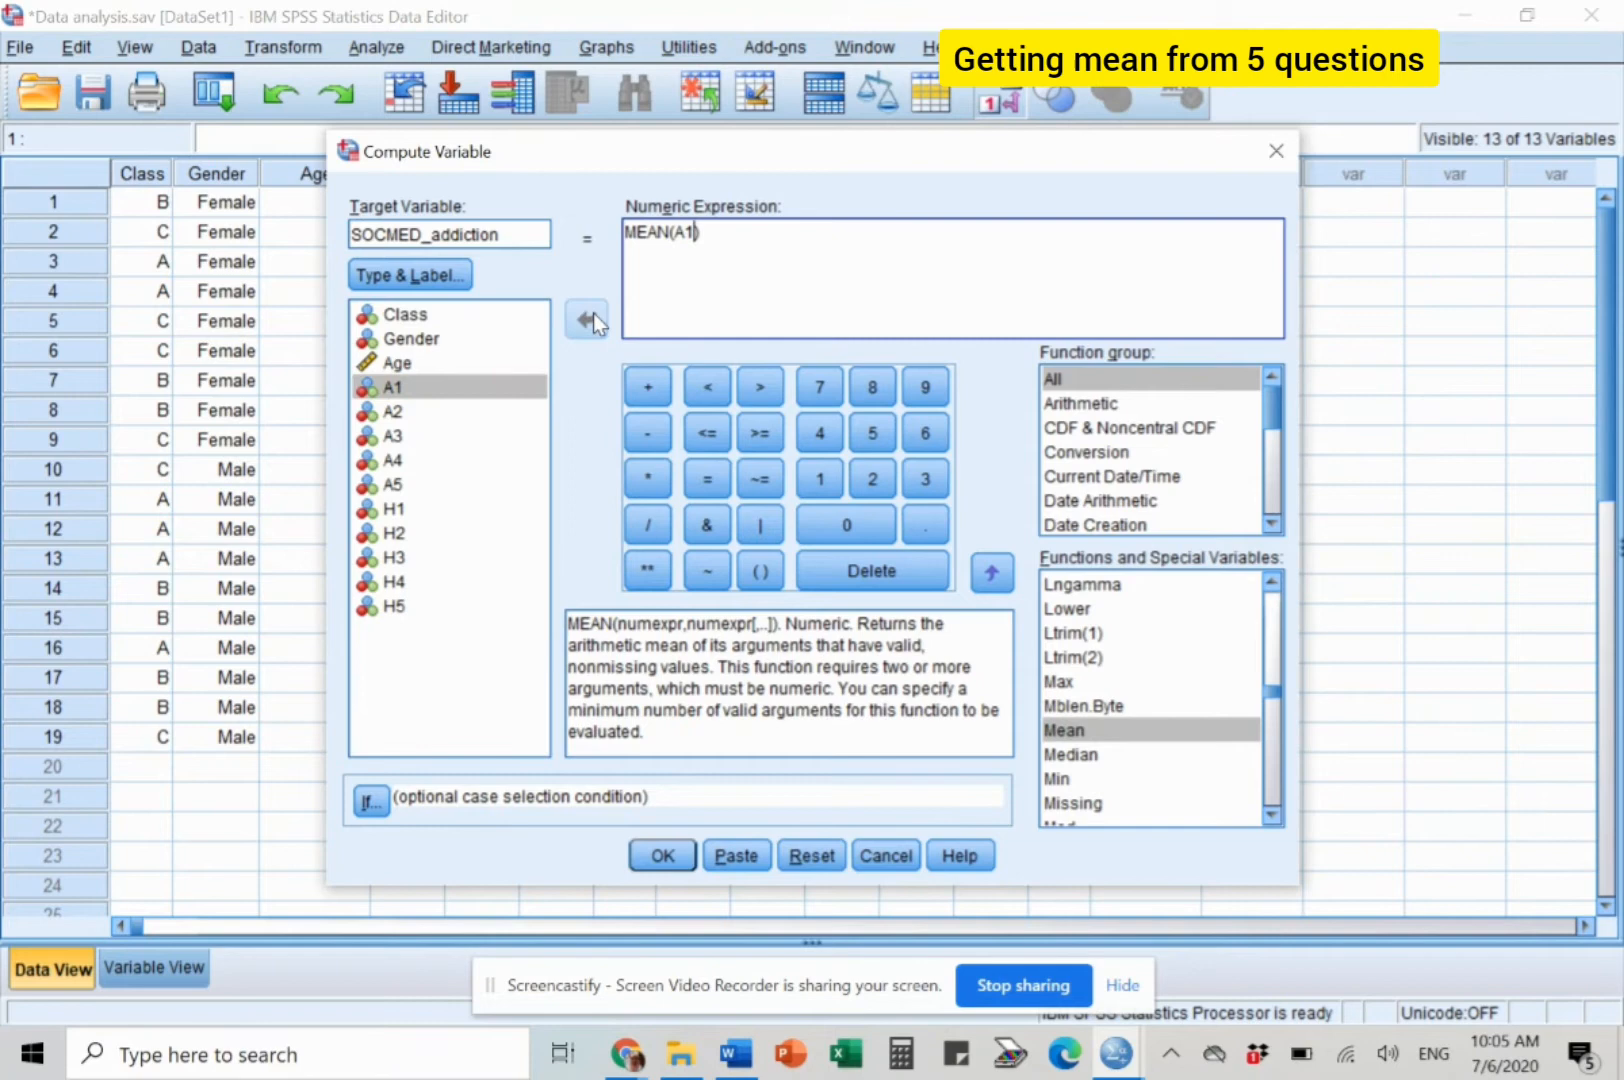
pyautogui.click(393, 411)
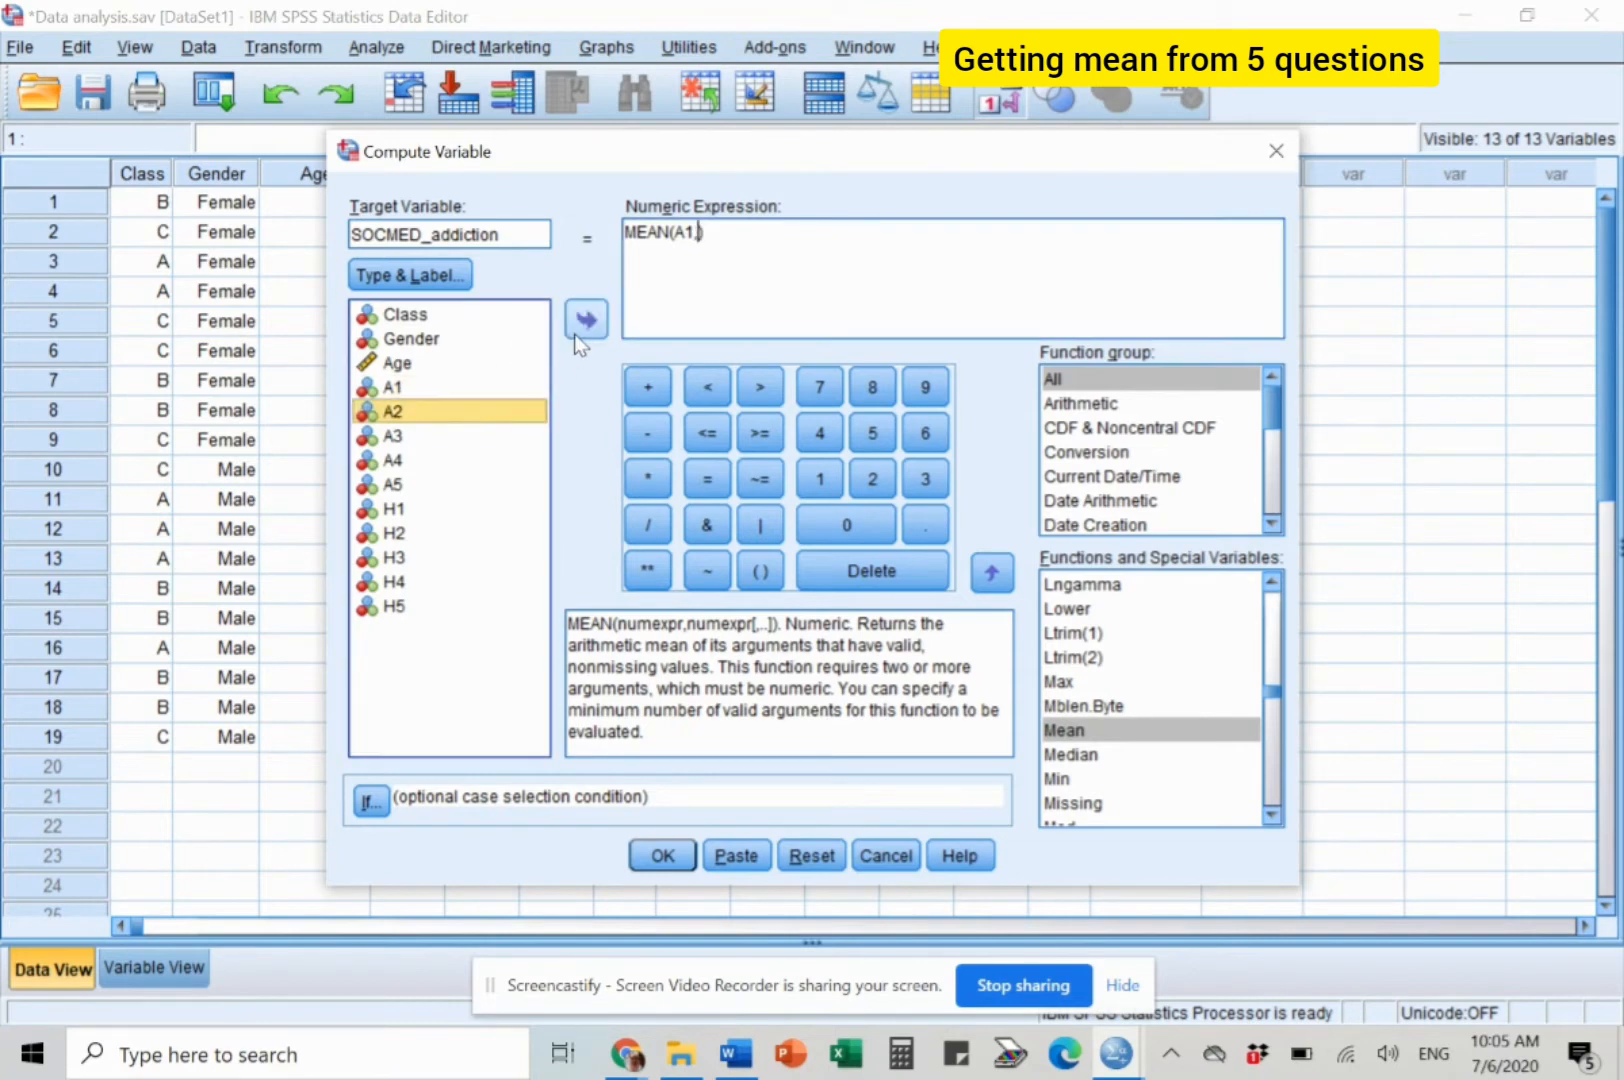
pyautogui.click(585, 318)
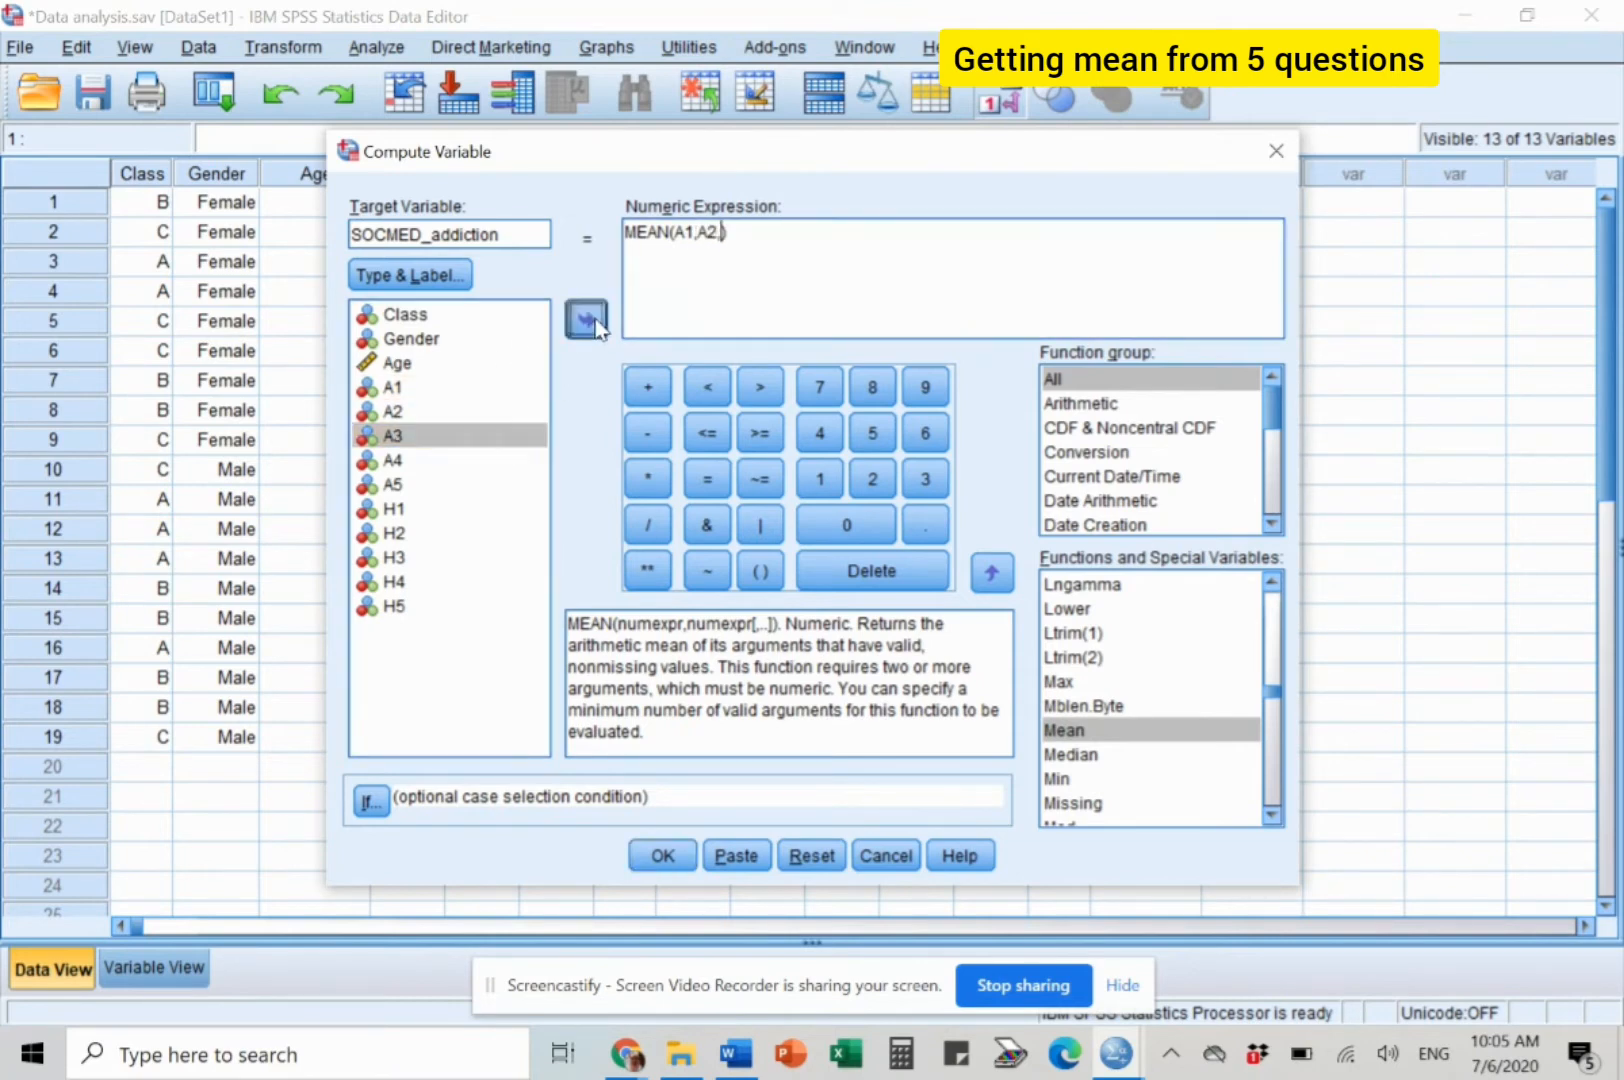
pyautogui.click(586, 318)
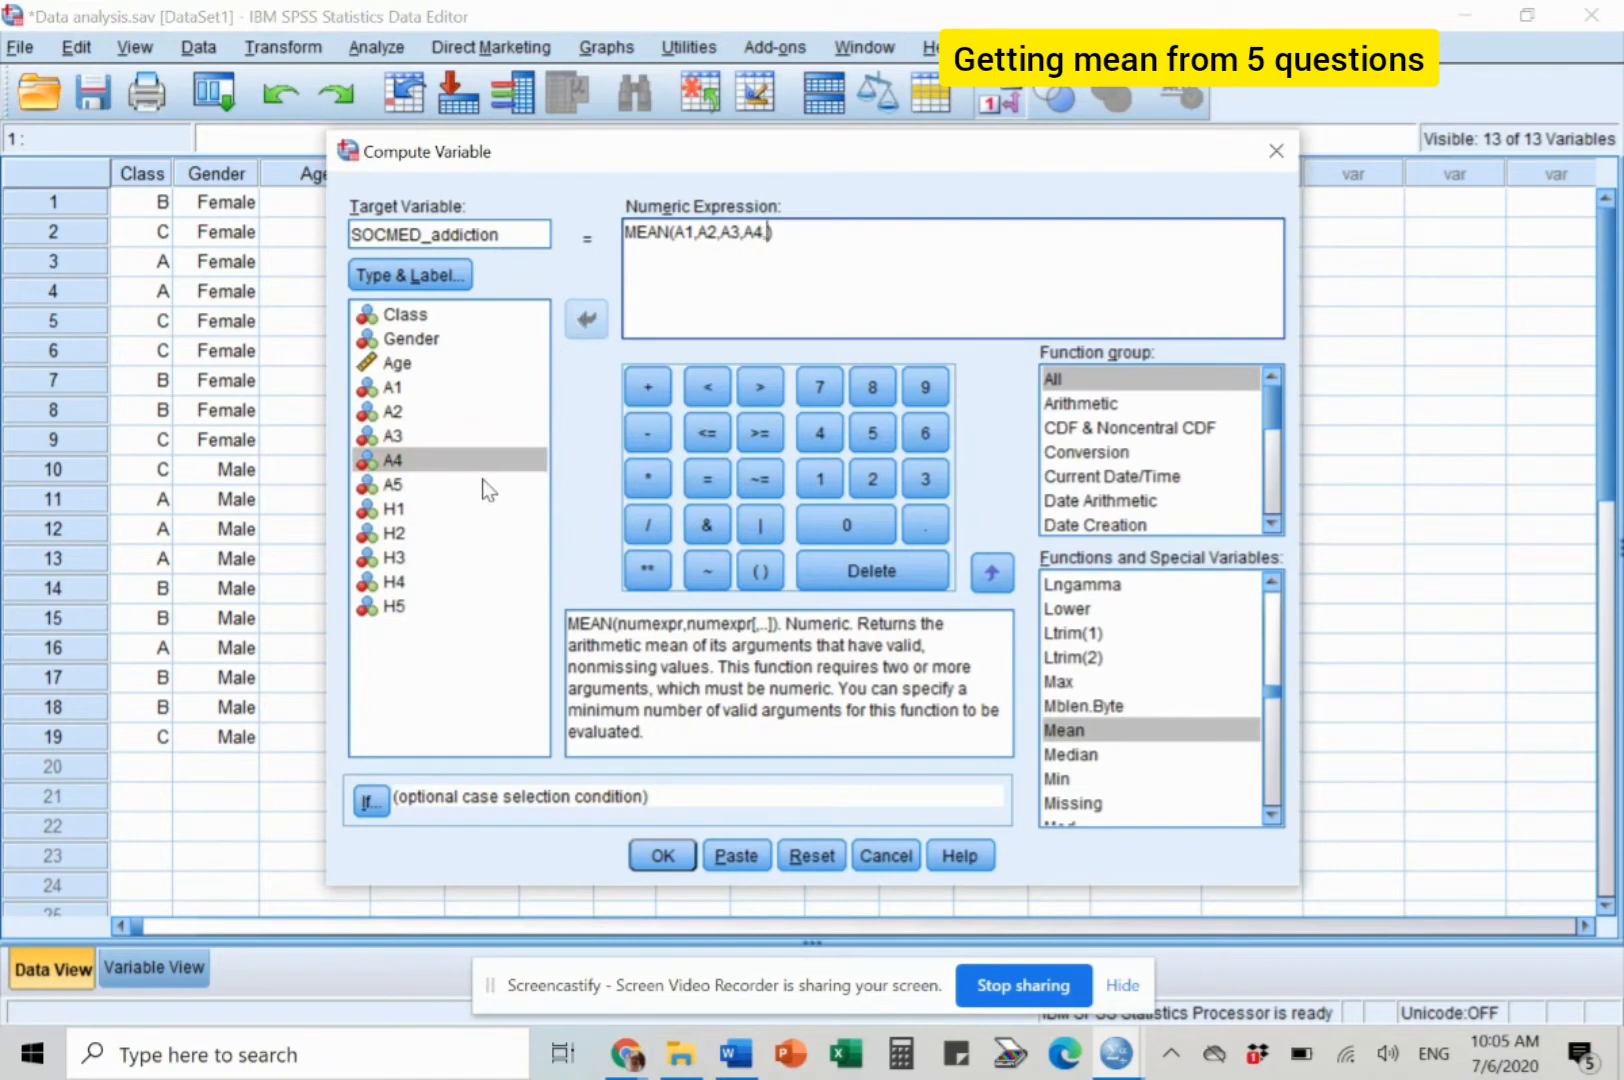
pyautogui.click(586, 318)
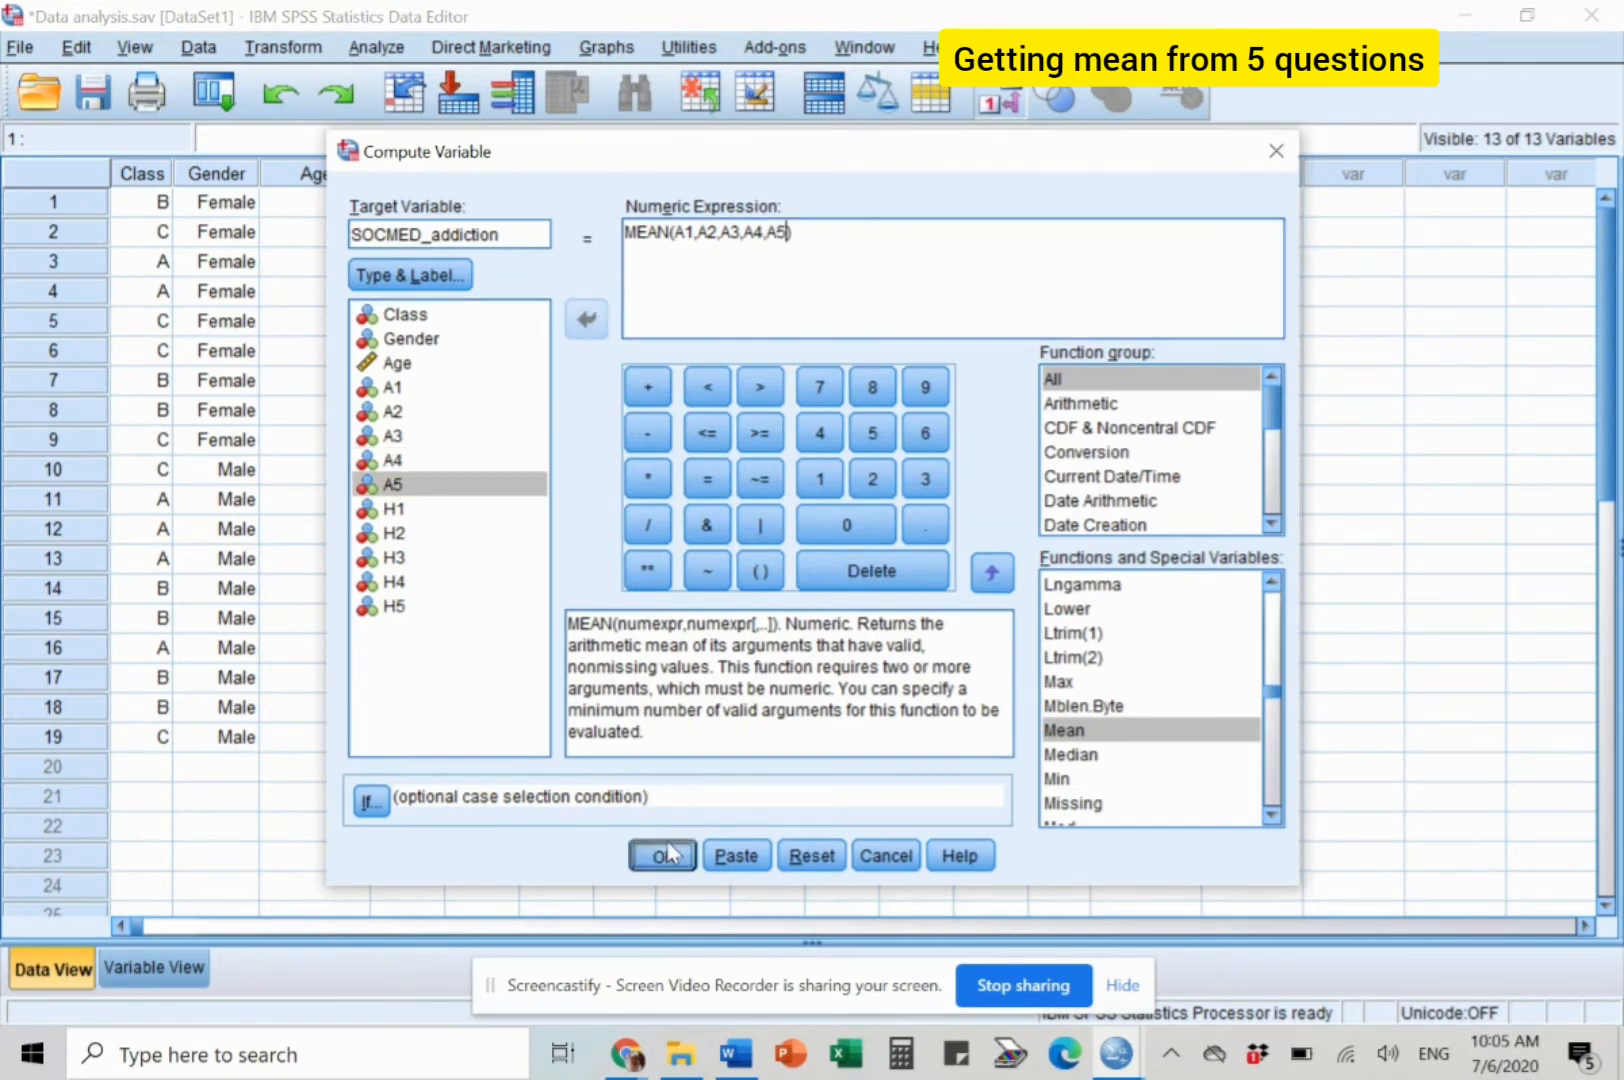
# Confirm the computation so SOCMED_addiction appears as a new column of A1–A5 means.
pyautogui.click(661, 855)
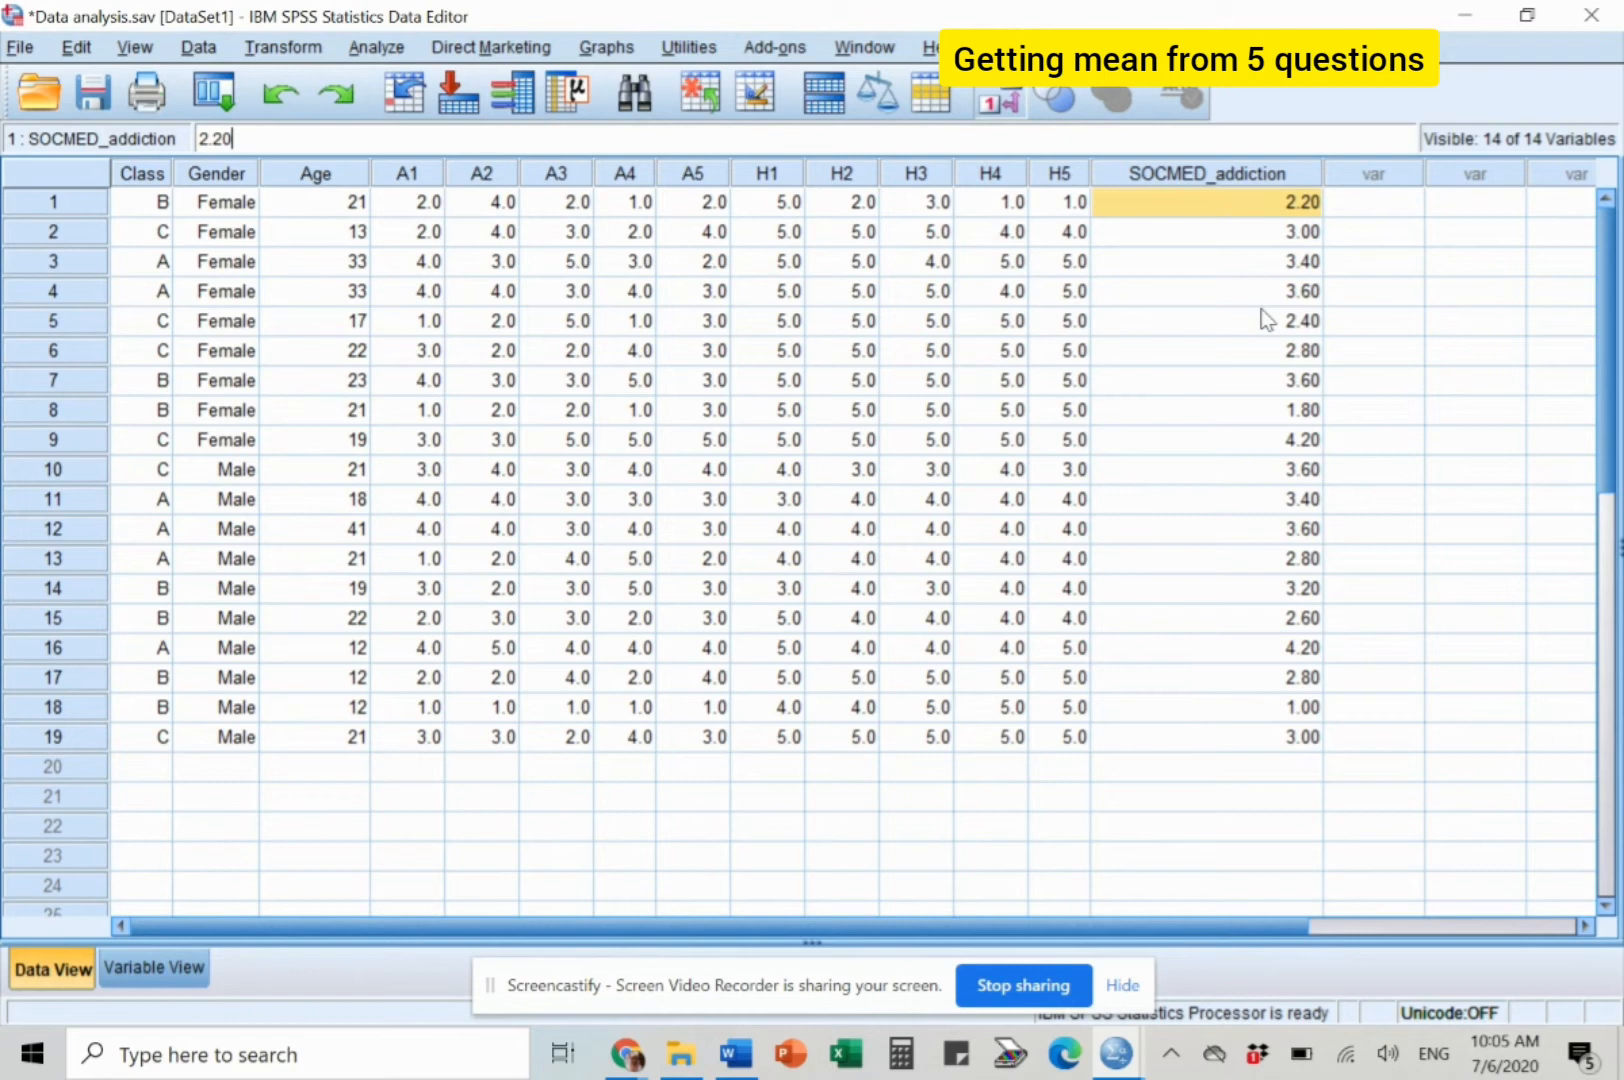
pyautogui.moveTo(997, 261)
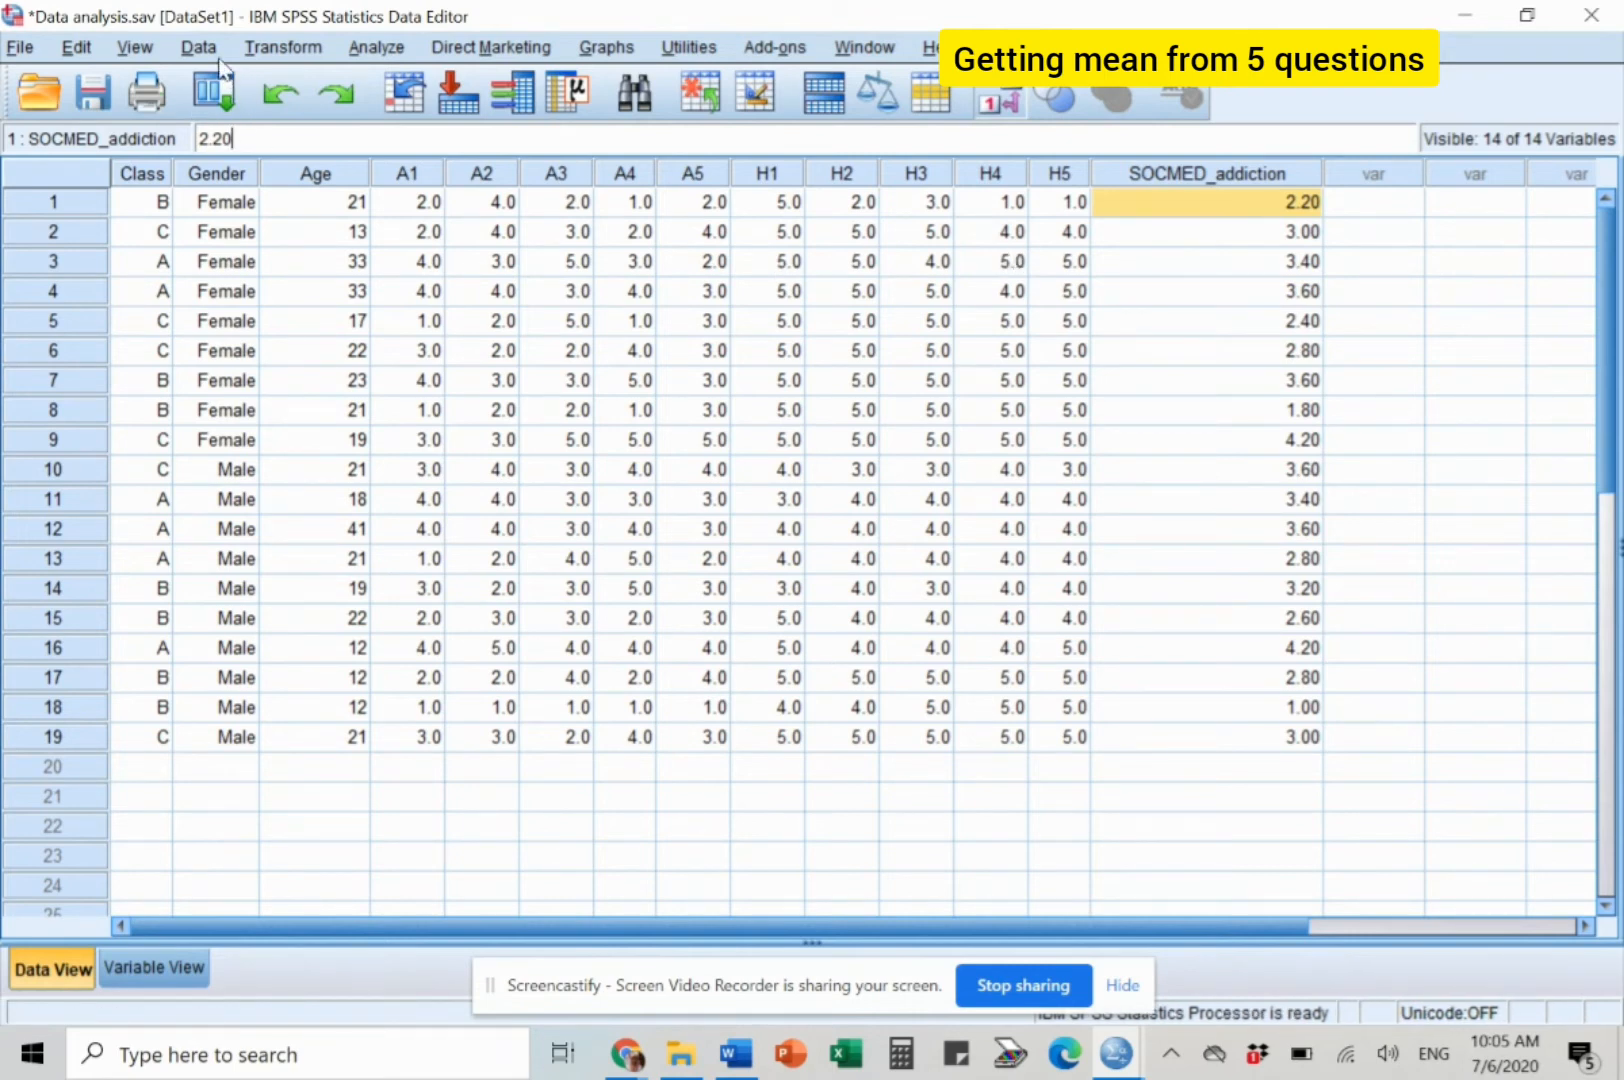
# Start a second Compute Variable named Happiness and clear the old A-item arguments.
pyautogui.click(282, 47)
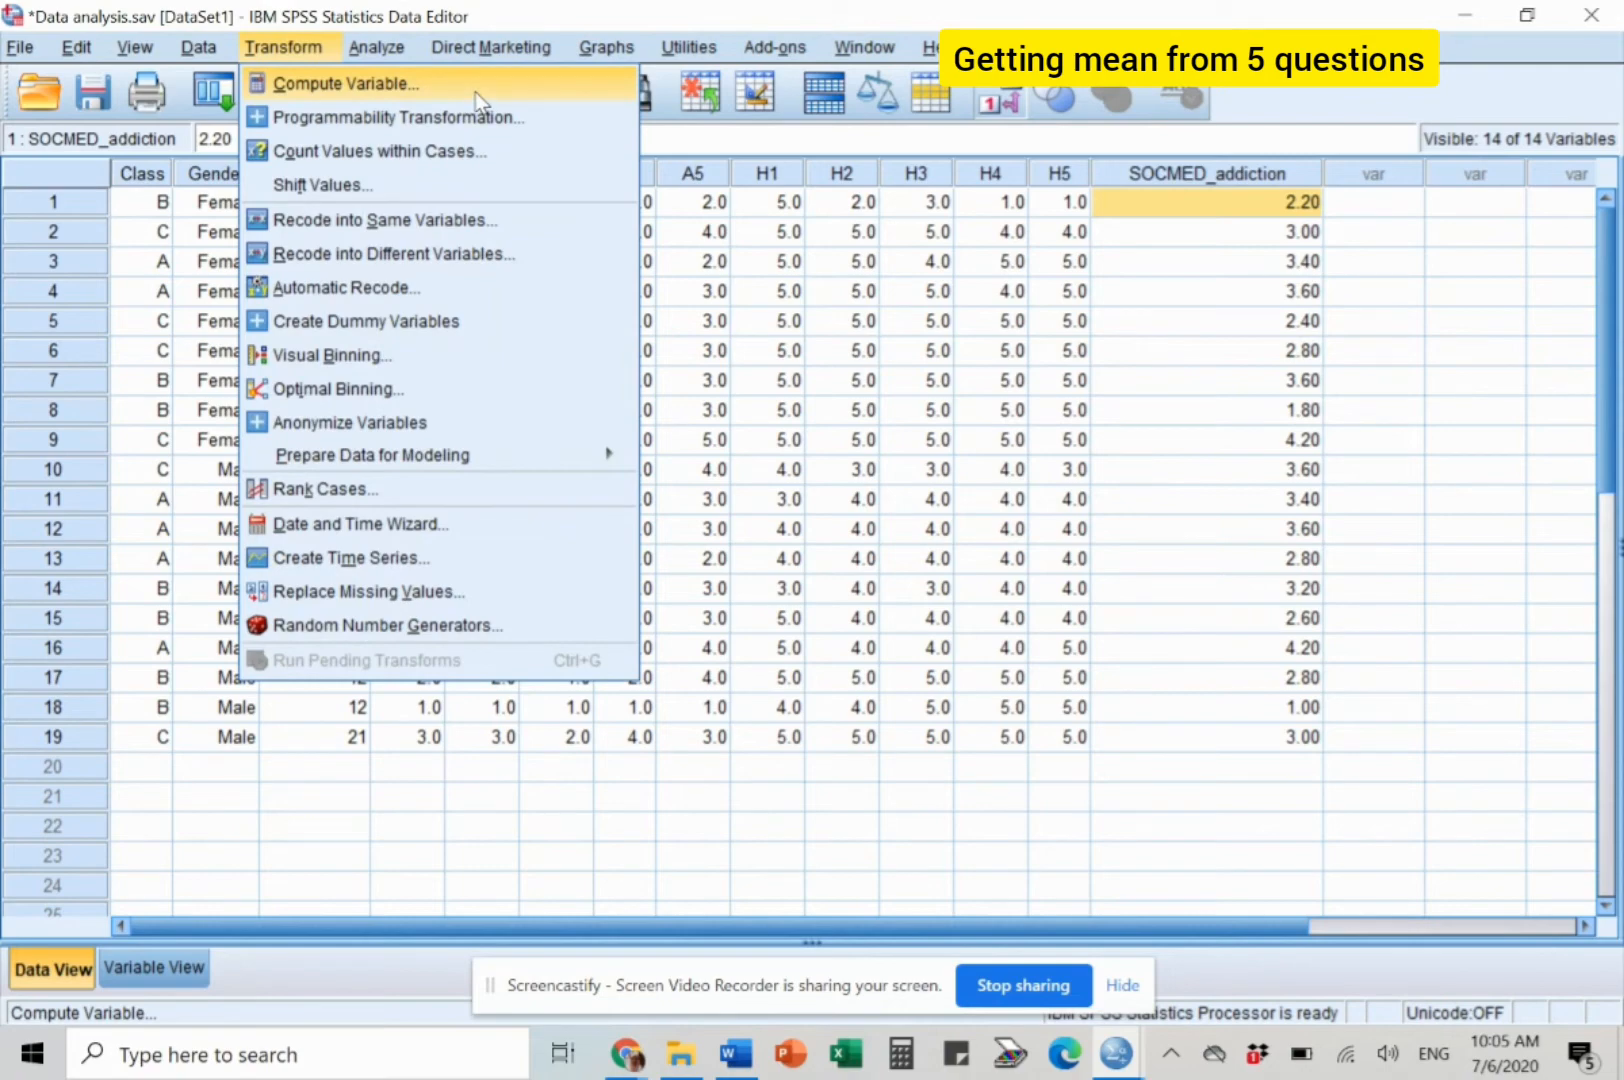
pyautogui.click(346, 83)
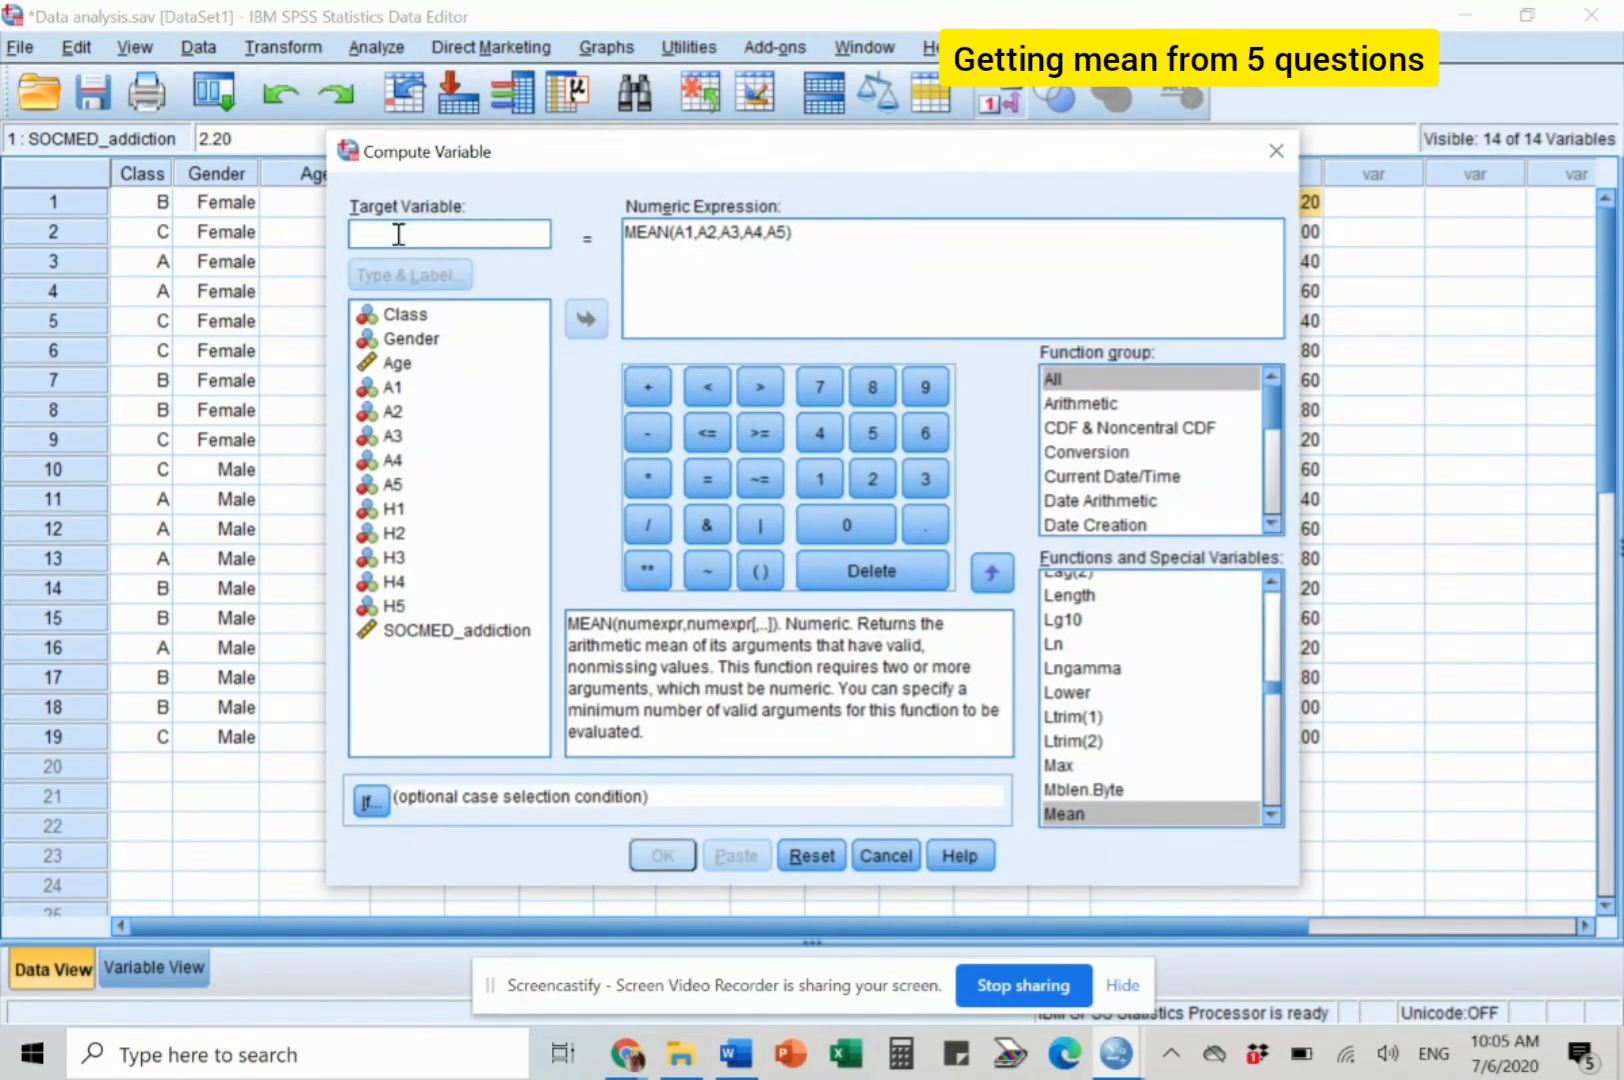
pyautogui.write('Happiness')
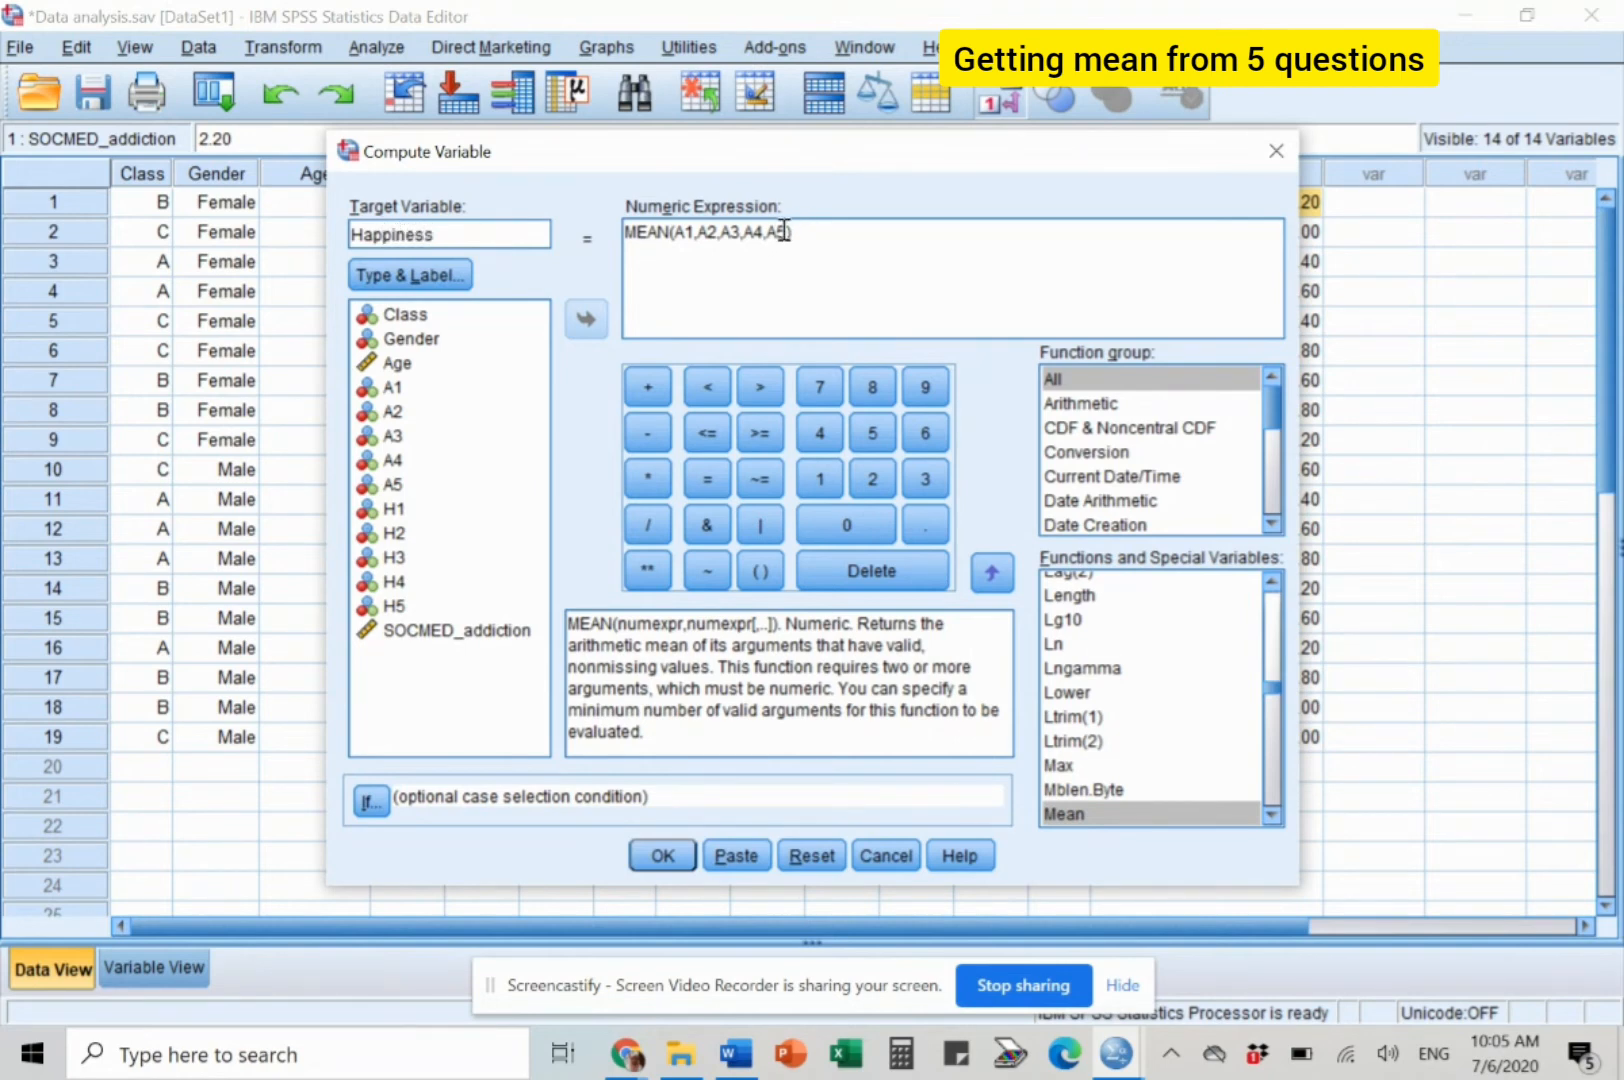
pyautogui.moveTo(725, 232); pyautogui.dragTo(792, 232)
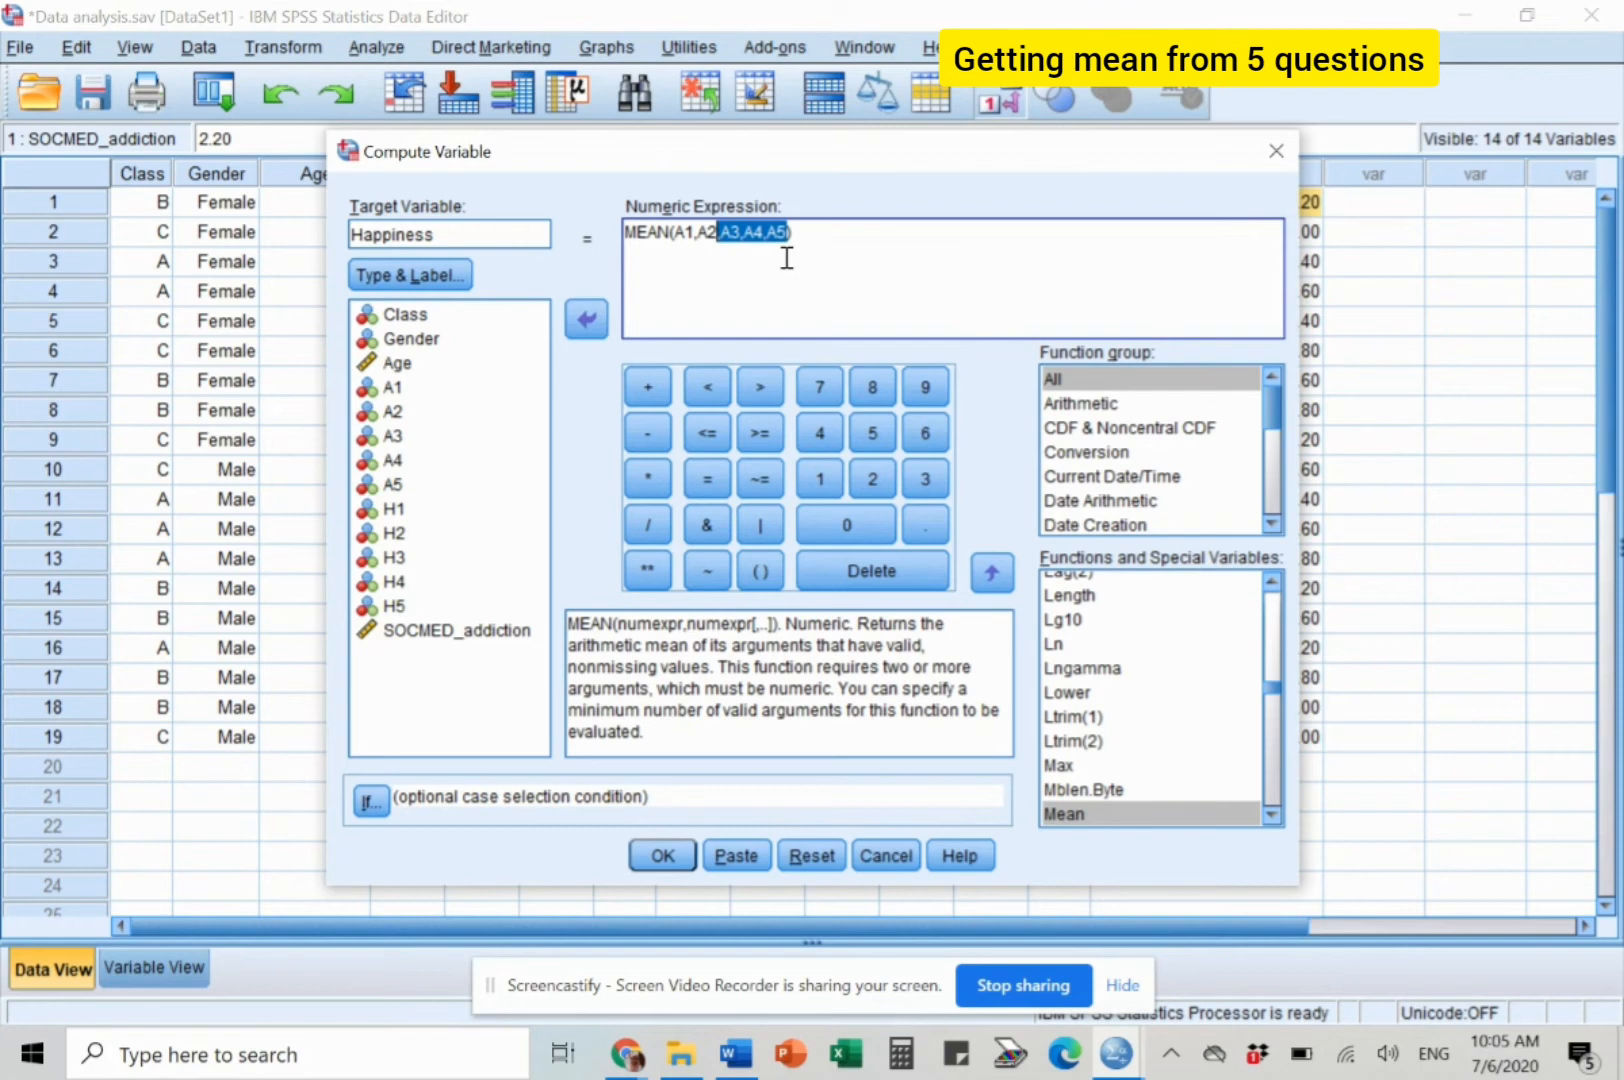
pyautogui.click(871, 571)
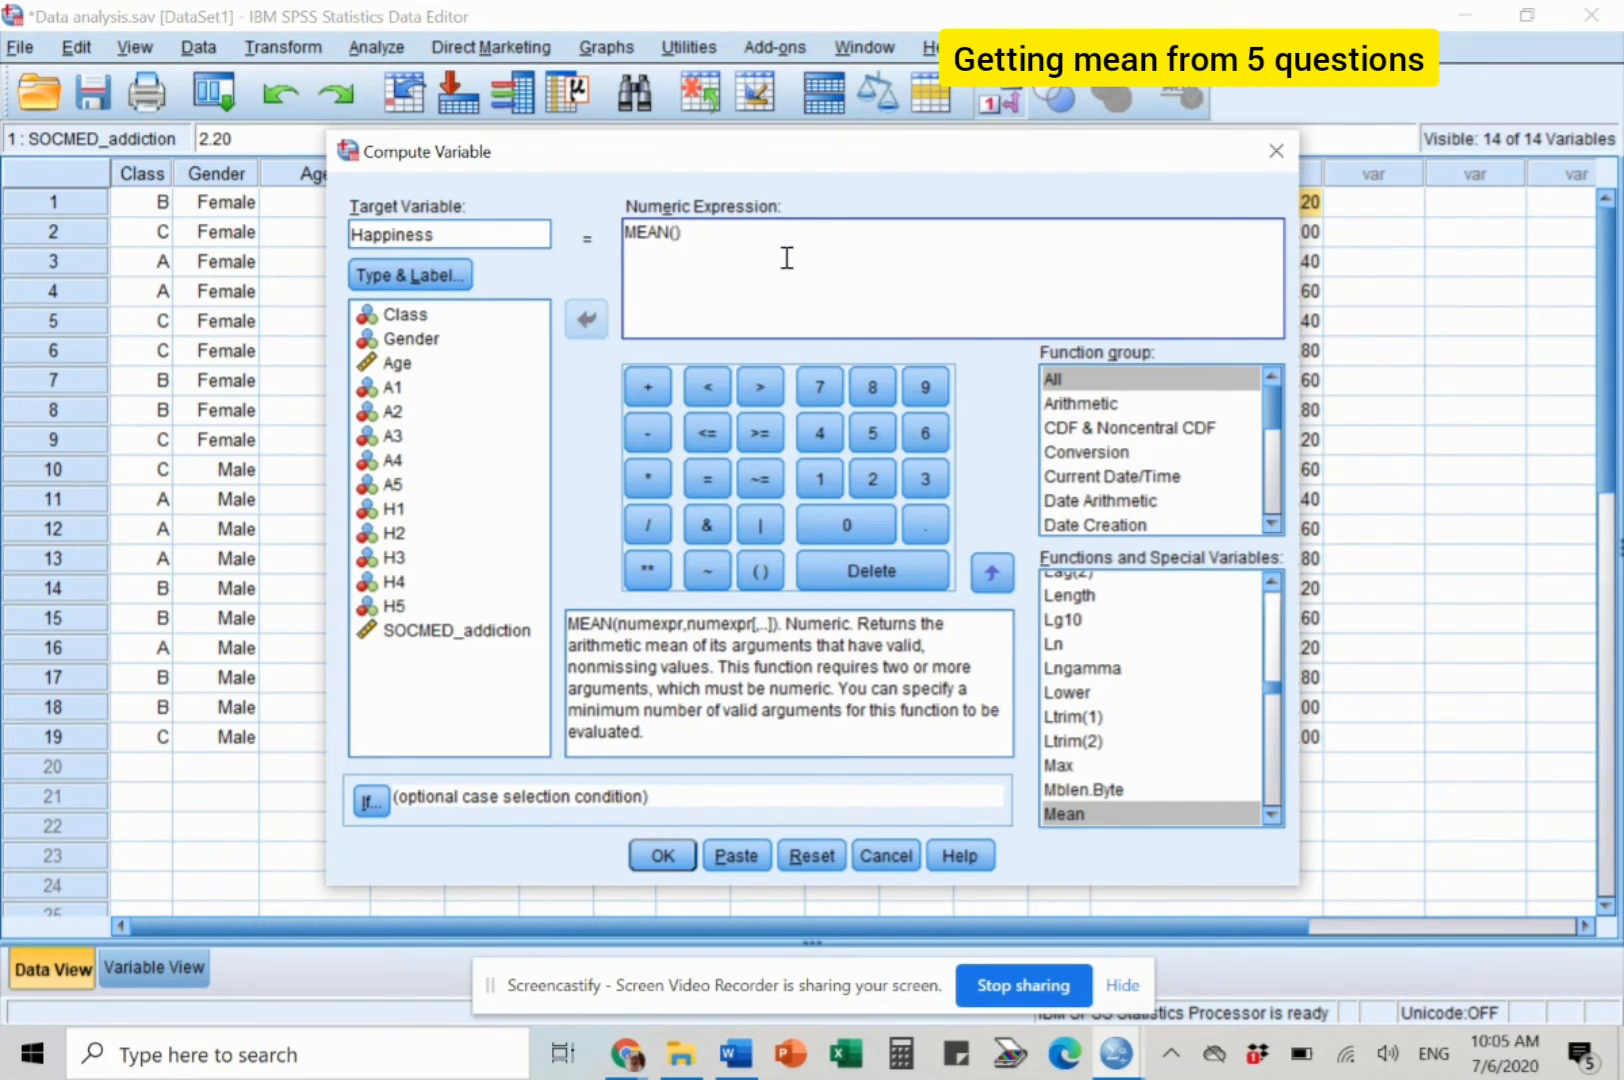
# Fill the expression with the H items to get MEAN(H1,H2,H3,H4,H5).
pyautogui.click(585, 318)
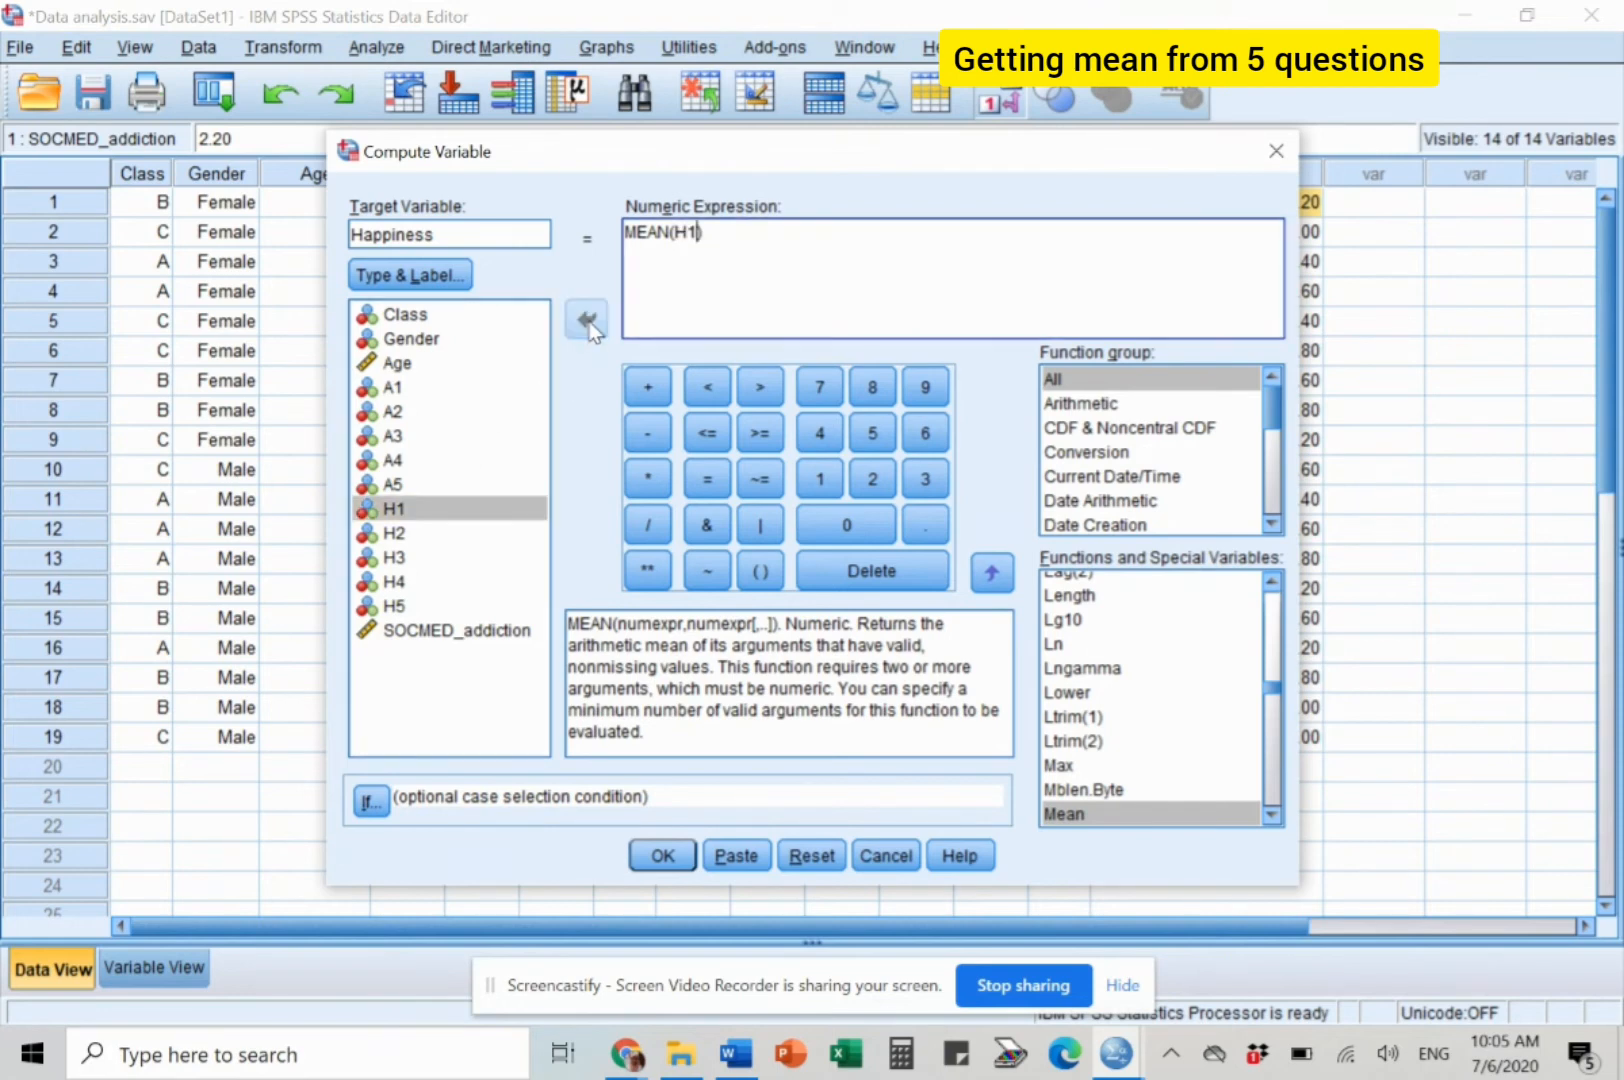
pyautogui.click(393, 532)
pyautogui.write(',H2,H3,H4,')
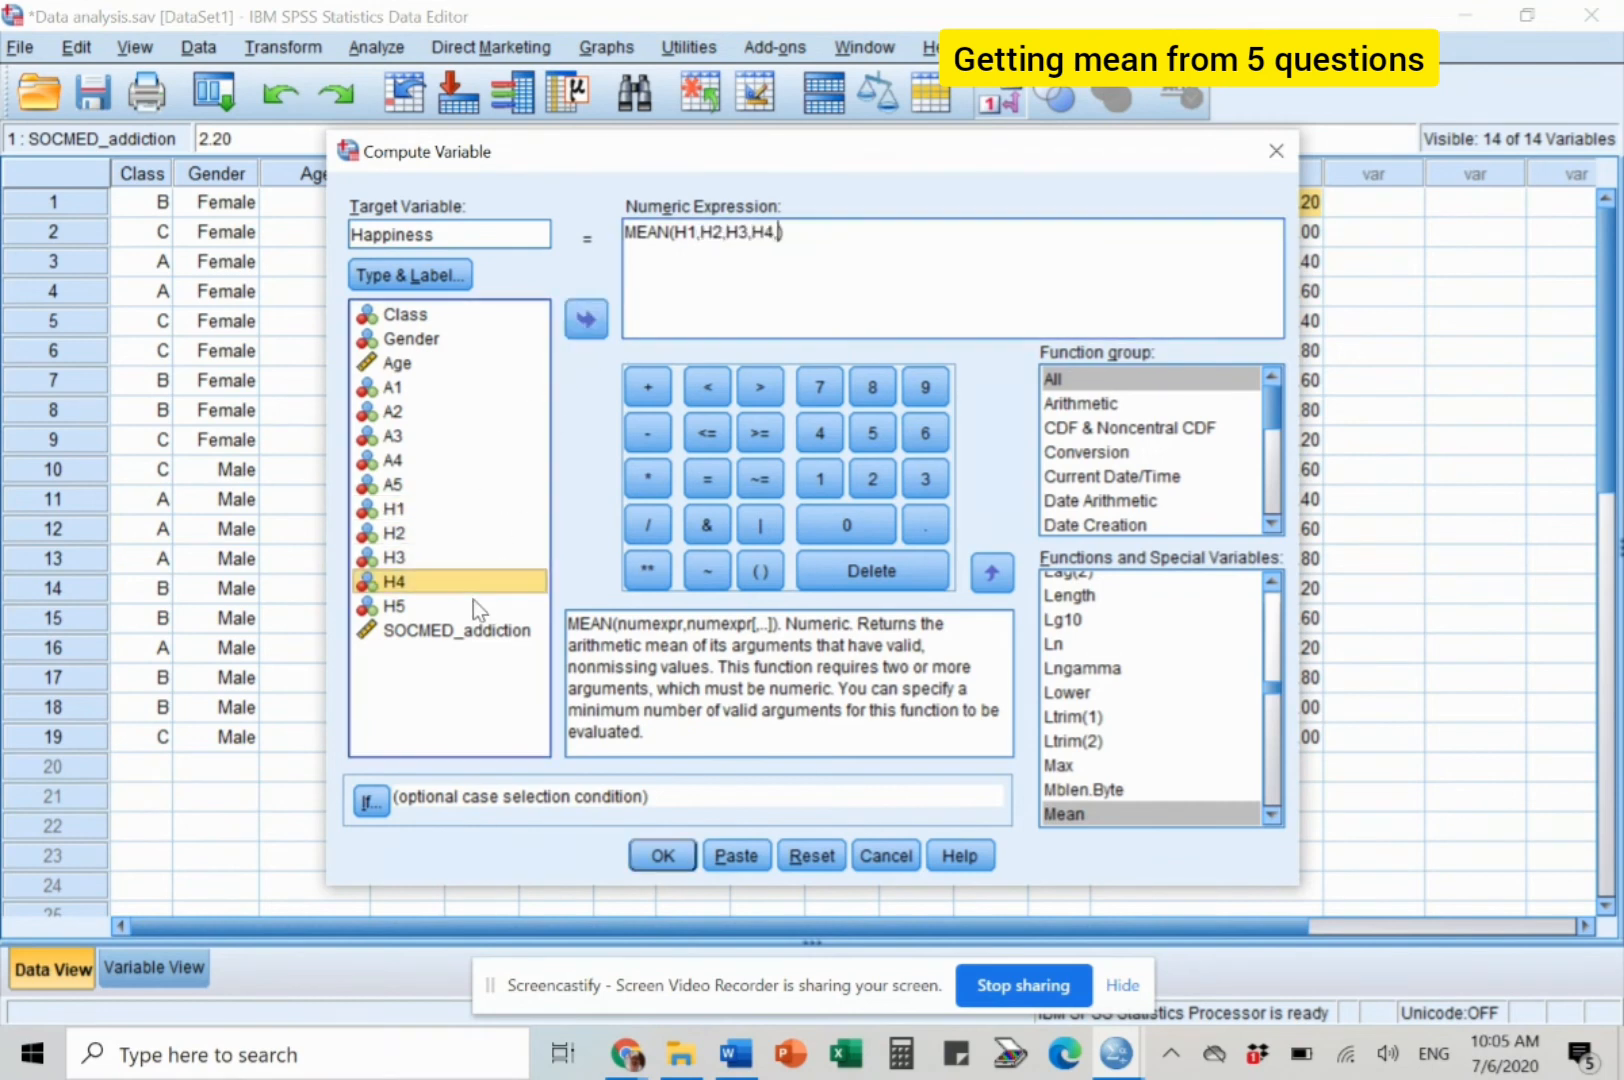
pyautogui.click(585, 317)
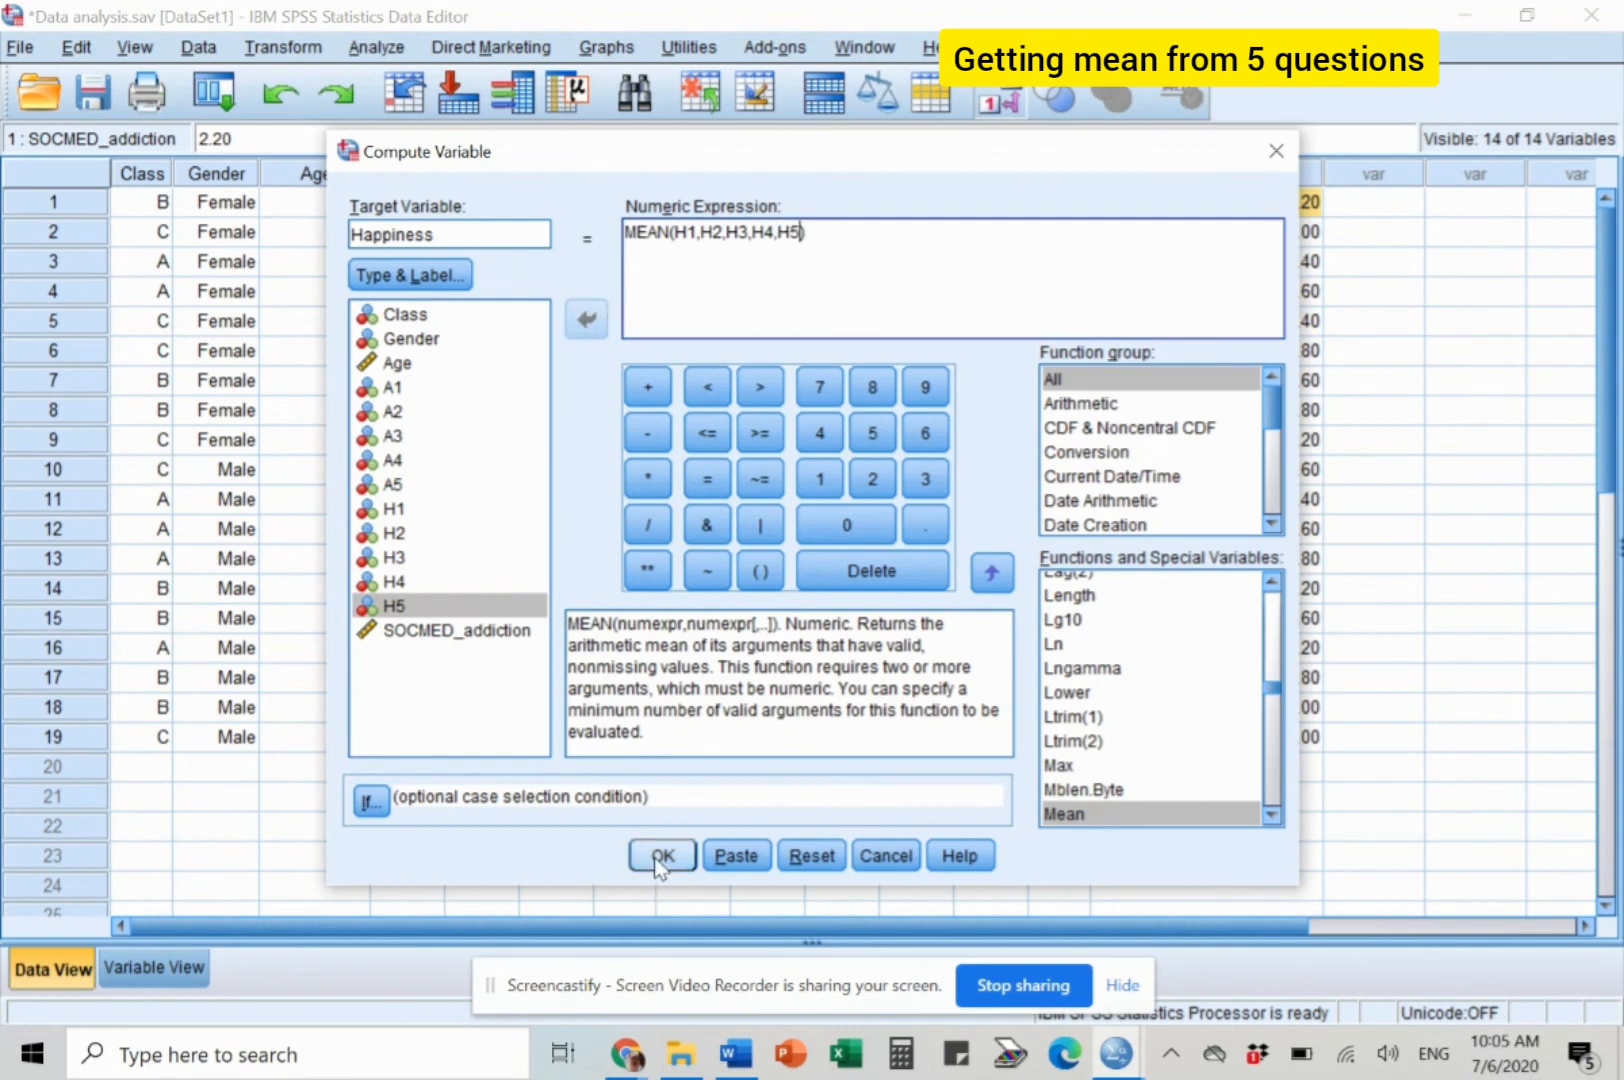